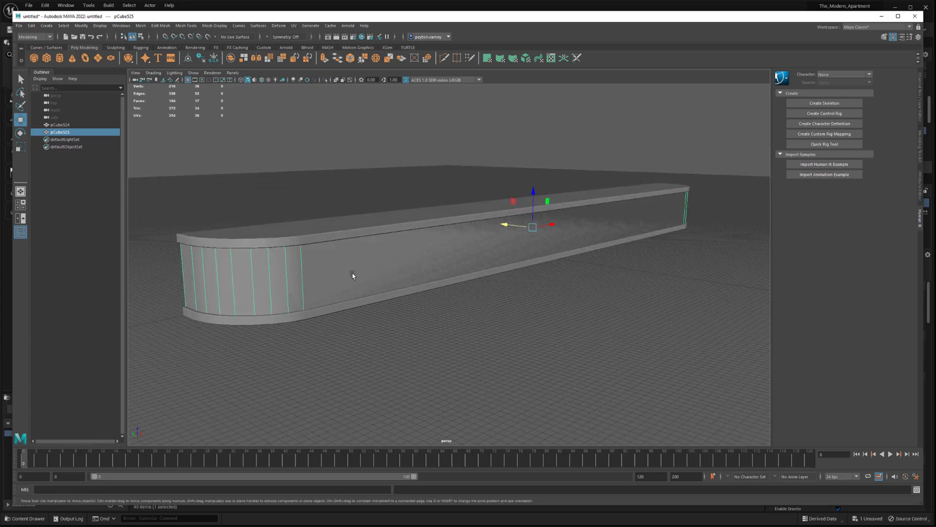
{"action": "mouse_move", "coordinate": [444, 260]}
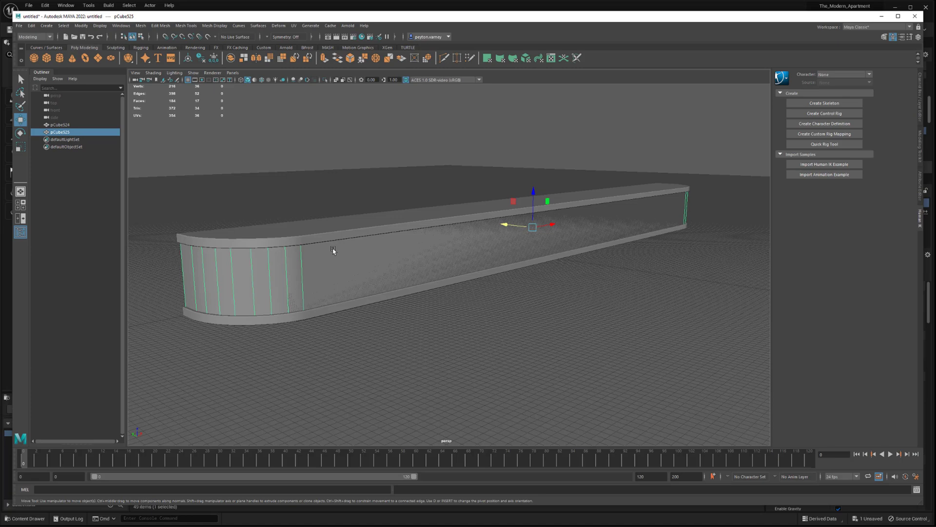
{"action": "mouse_move", "coordinate": [432, 222]}
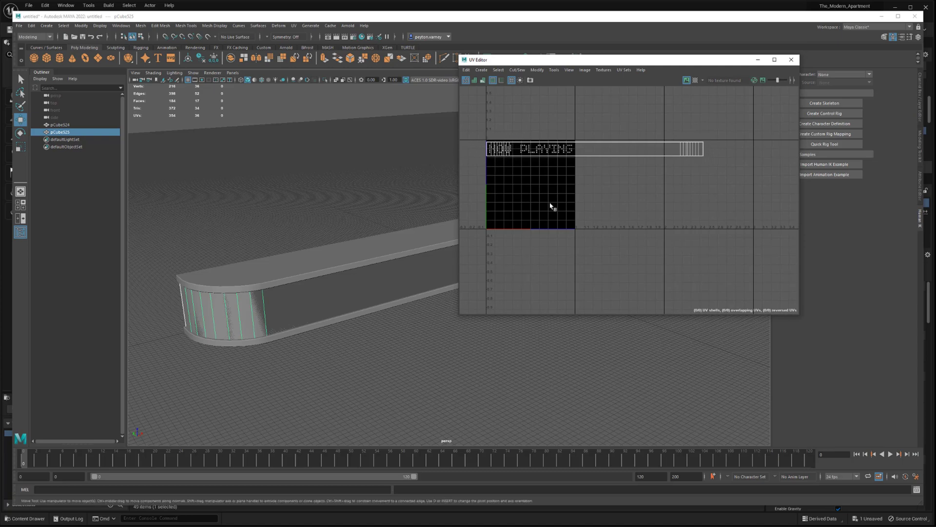
{"action": "mouse_move", "coordinate": [536, 176]}
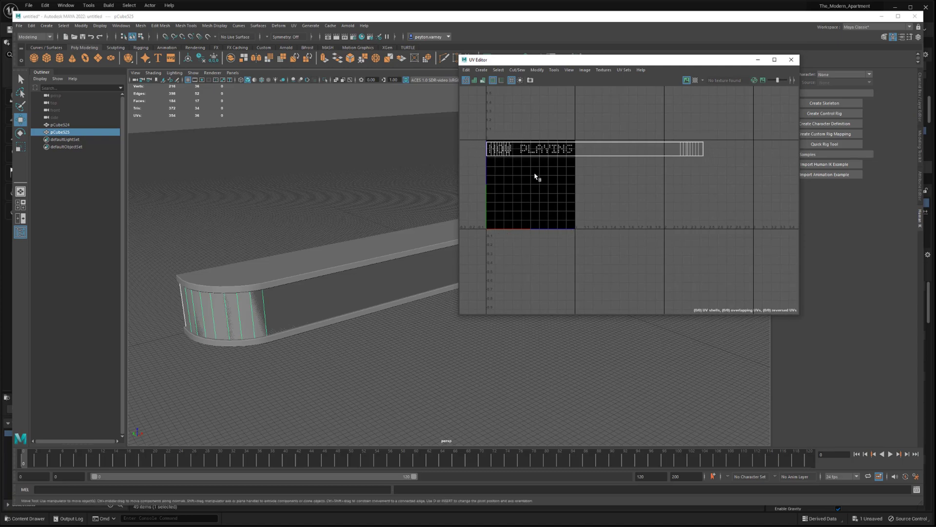
{"action": "mouse_move", "coordinate": [555, 159]}
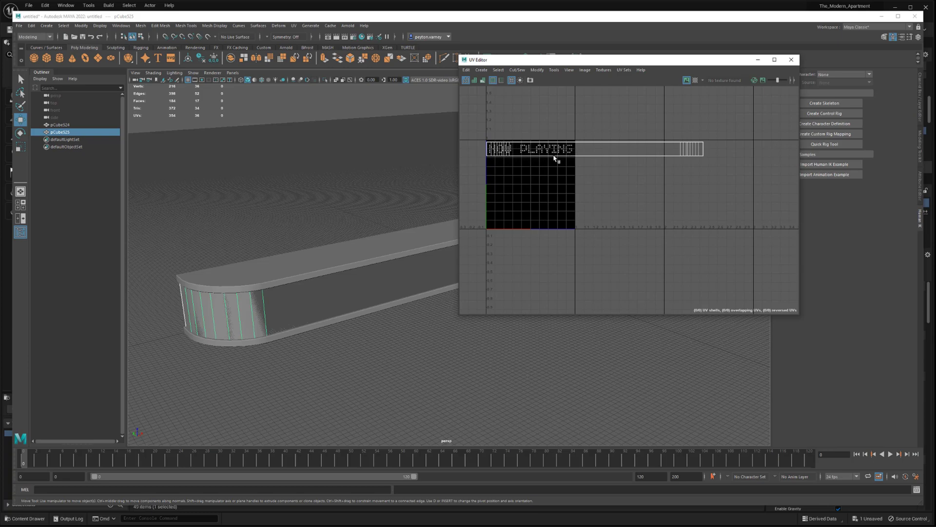
{"action": "mouse_move", "coordinate": [540, 150]}
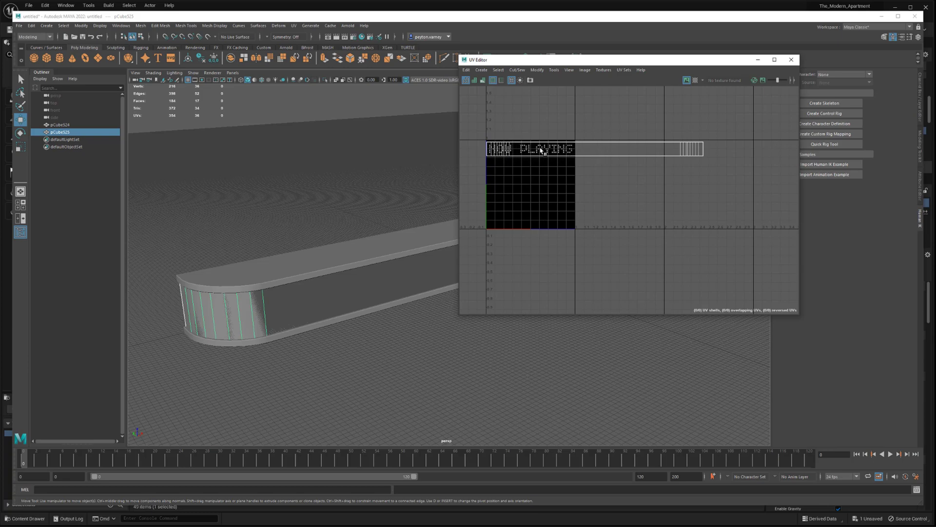
{"action": "mouse_move", "coordinate": [526, 201]}
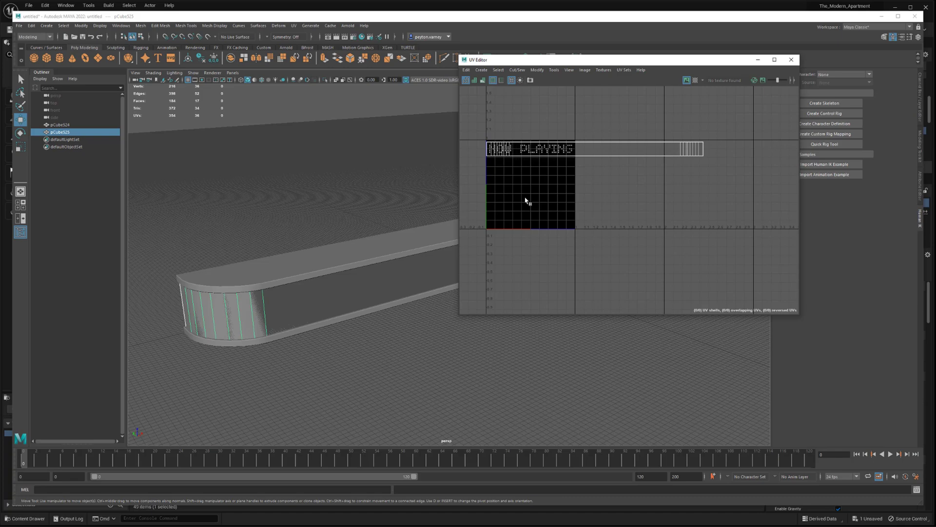
{"action": "mouse_move", "coordinate": [520, 197]}
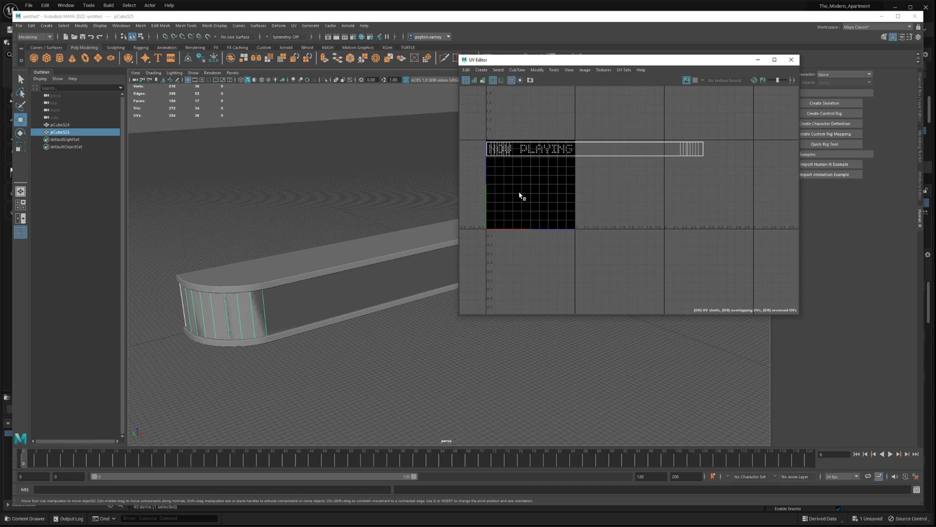
{"action": "mouse_move", "coordinate": [488, 149]}
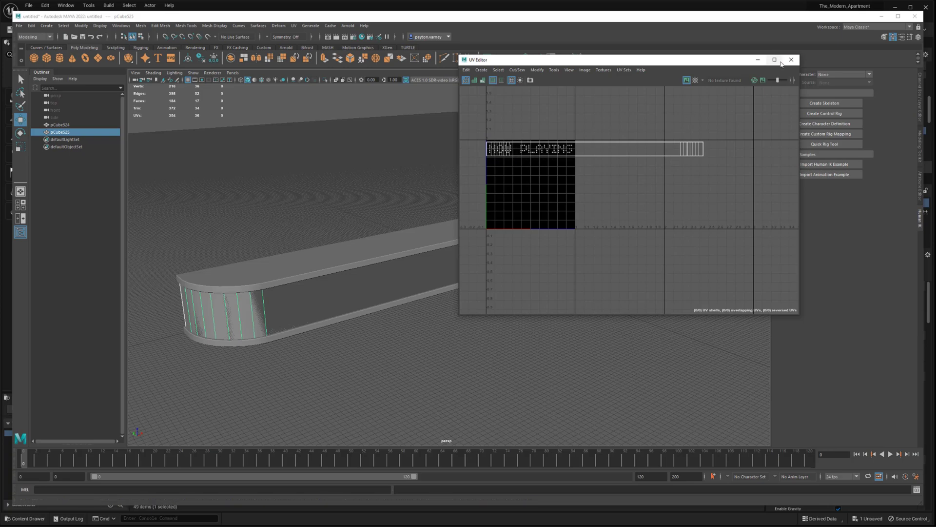
- Close the UV layout window and navigate the Content Browser into Content > Materials > signage
{"action": "left_click", "coordinate": [791, 59]}
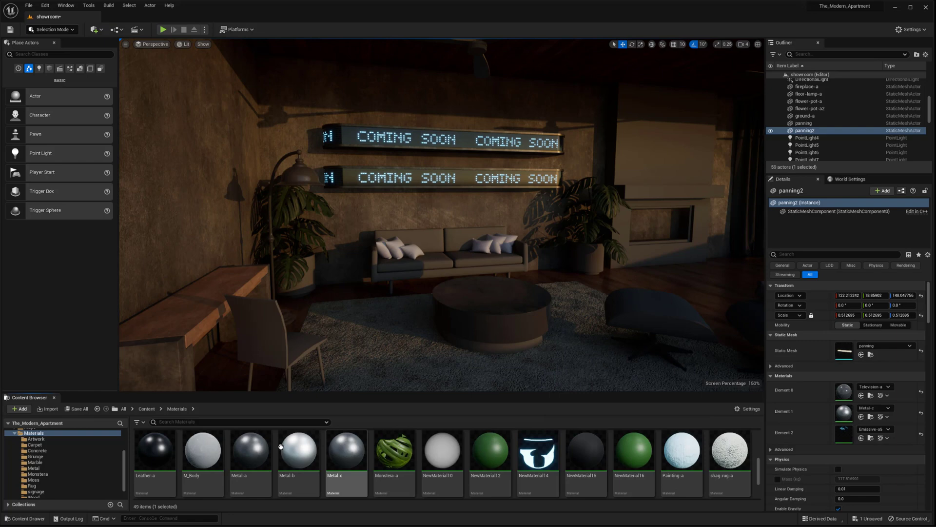
{"action": "left_click", "coordinate": [146, 408]}
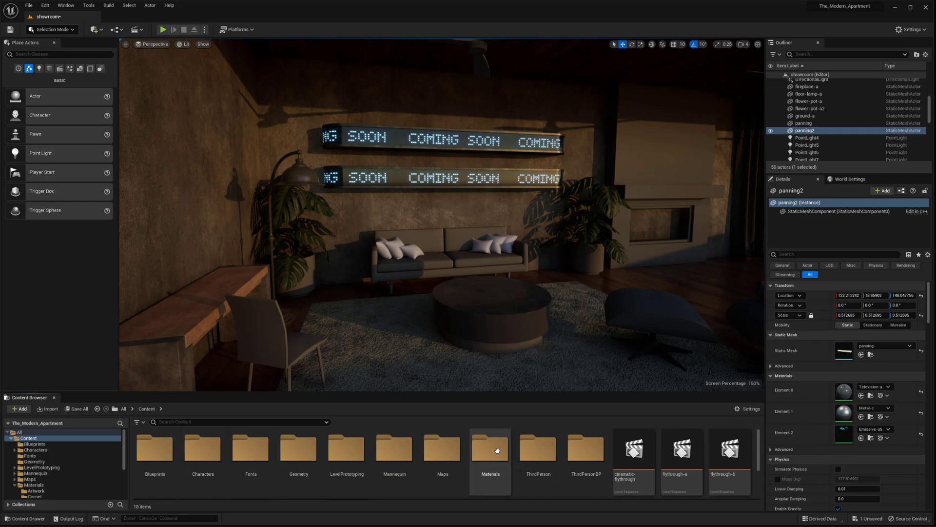
{"action": "double_click", "coordinate": [490, 449]}
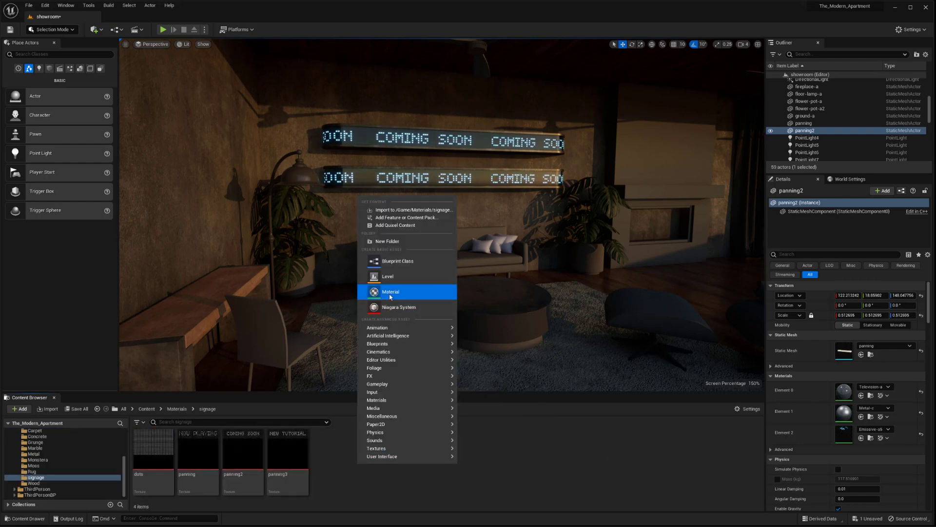
- Create NewMaterial in the signage folder, assign it to the sign's Element 2 slot and open its graph
{"action": "left_click", "coordinate": [390, 292]}
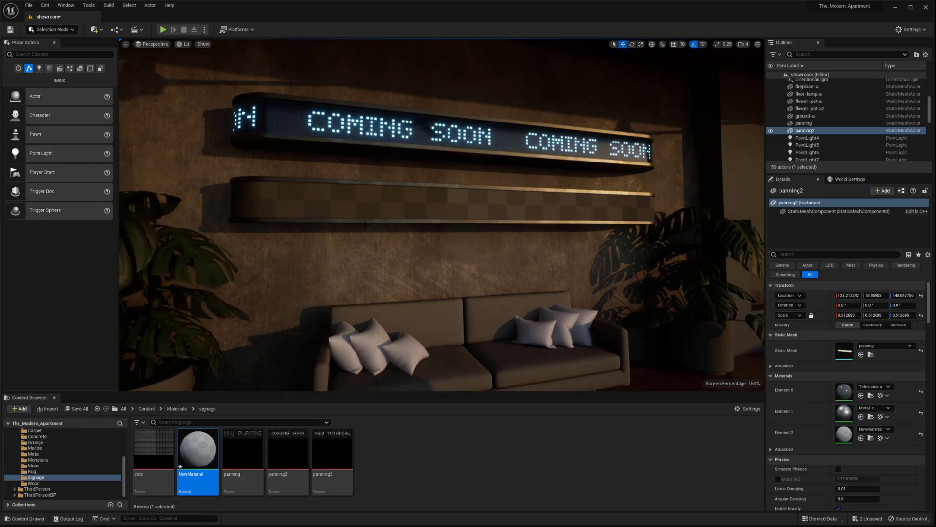
{"action": "double_click", "coordinate": [197, 448]}
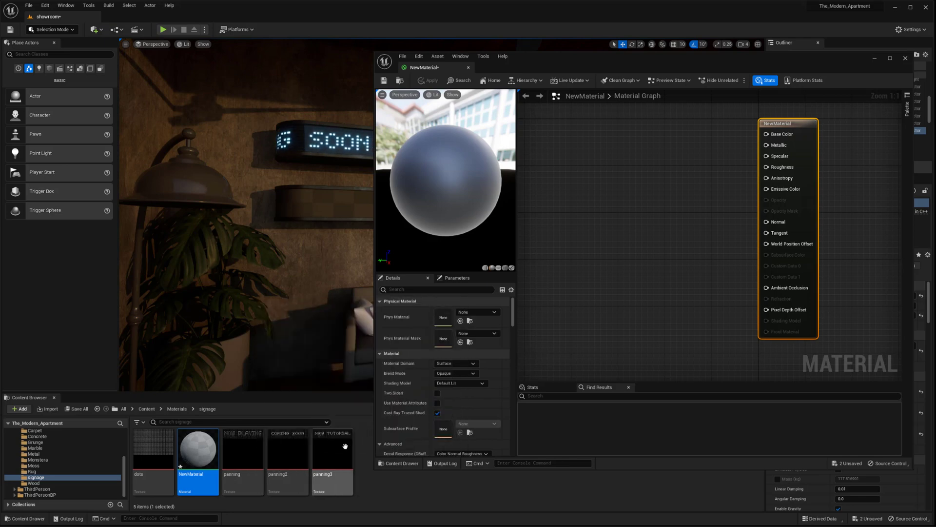
{"action": "mouse_move", "coordinate": [331, 450]}
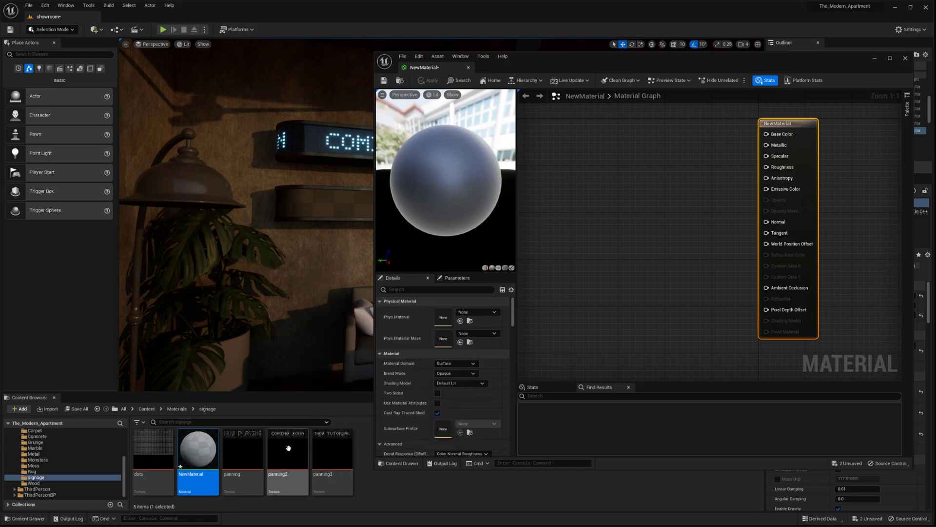
- Add the COMING SOON texture sample to the graph and set Blend Mode to Translucent
{"action": "double_click", "coordinate": [287, 449]}
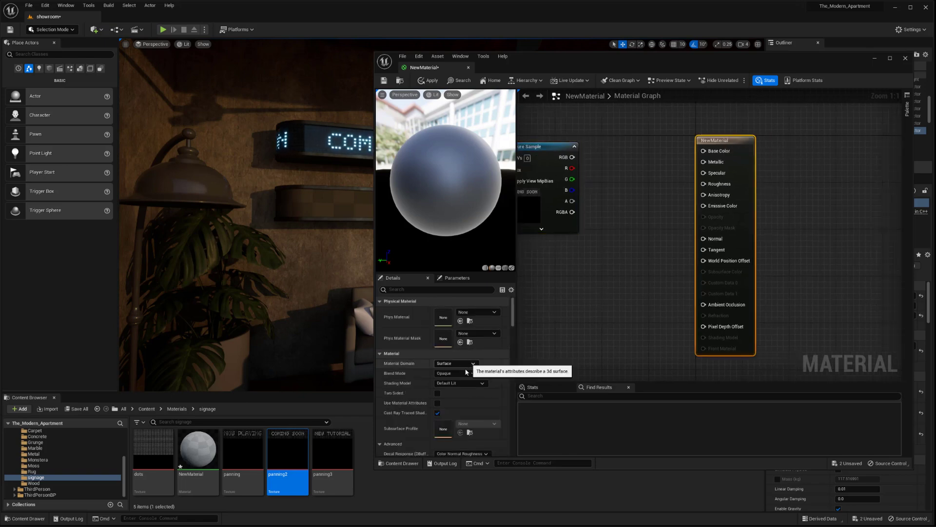
{"action": "left_click", "coordinate": [472, 383]}
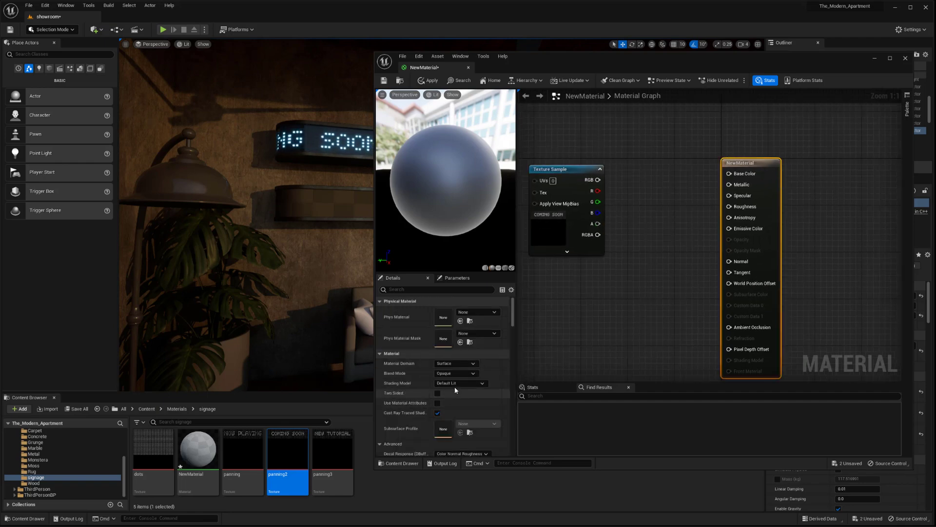
{"action": "left_click", "coordinate": [456, 373]}
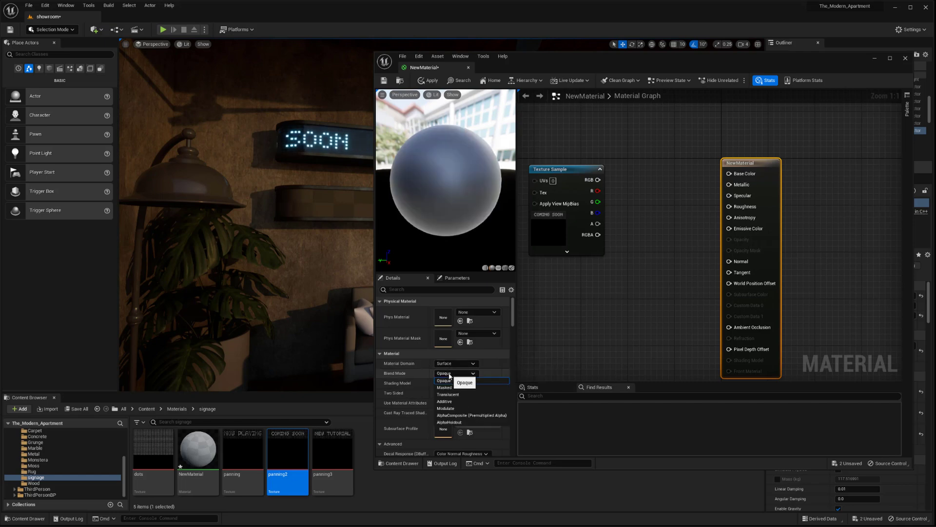
{"action": "left_click", "coordinate": [448, 381]}
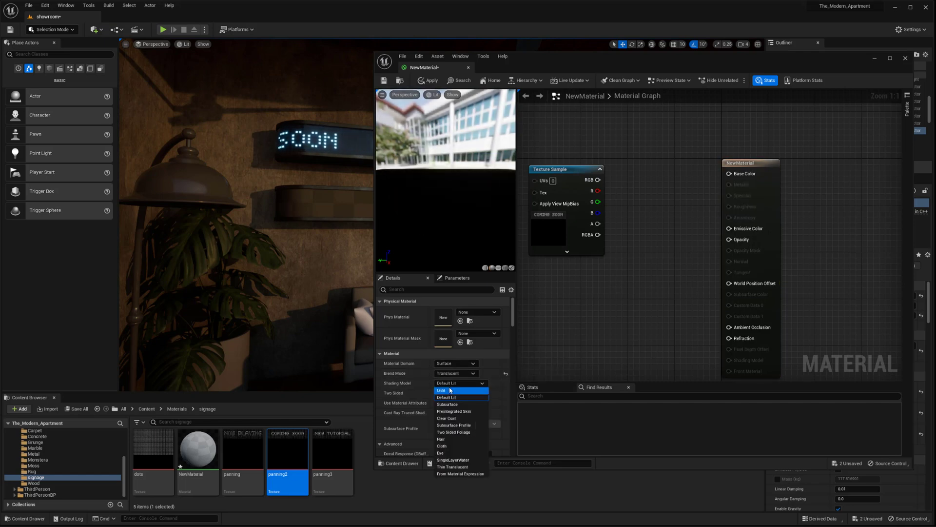
- Review the blend mode, choose a shading model and wire the texture RGB into Opacity
{"action": "left_click", "coordinate": [456, 373]}
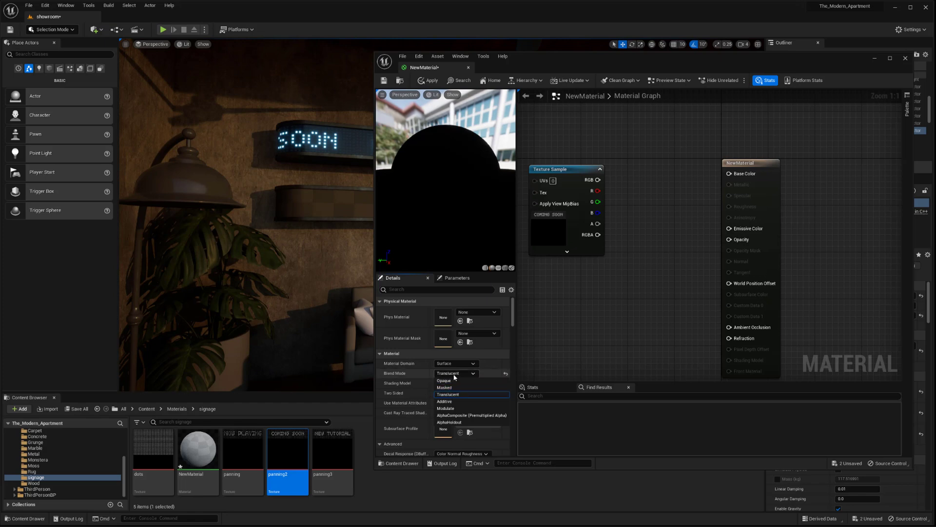
{"action": "left_click", "coordinate": [457, 382]}
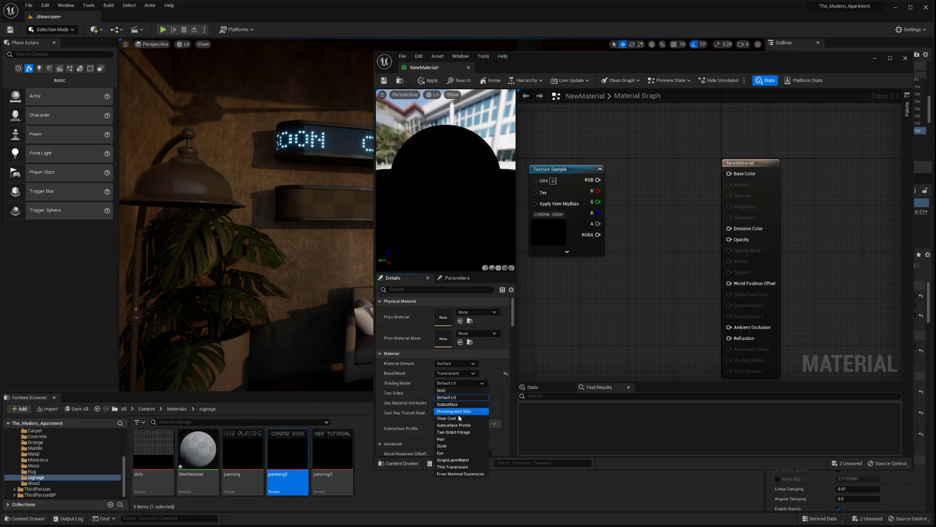
{"action": "mouse_move", "coordinate": [455, 432]}
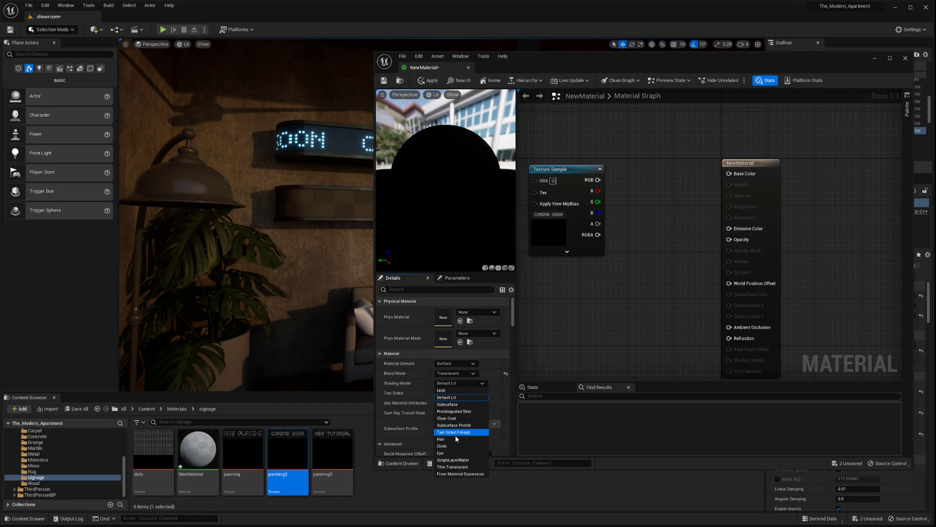
{"action": "left_click", "coordinate": [447, 397]}
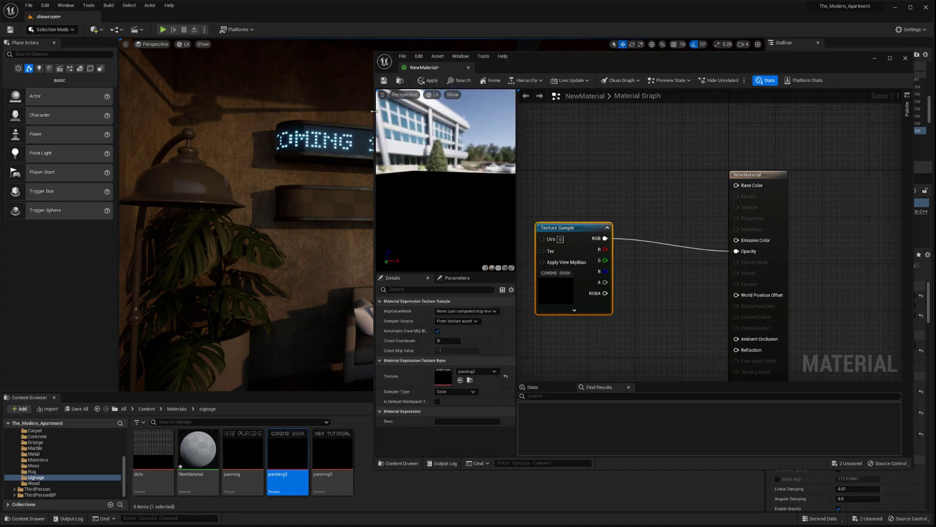
- Check the preview view and camera options, apply the opacity change, then add a Constant3Vector feeding a Multiply
{"action": "left_click", "coordinate": [434, 94]}
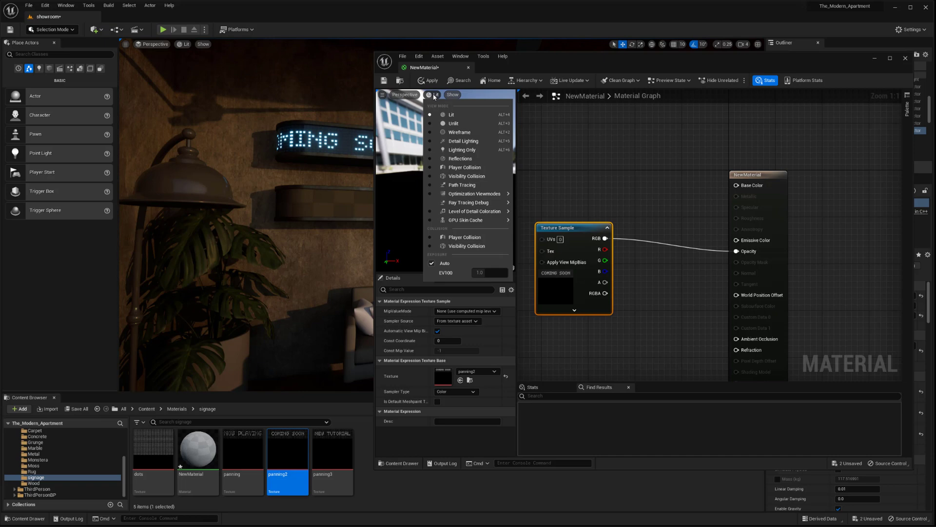
{"action": "left_click", "coordinate": [405, 94]}
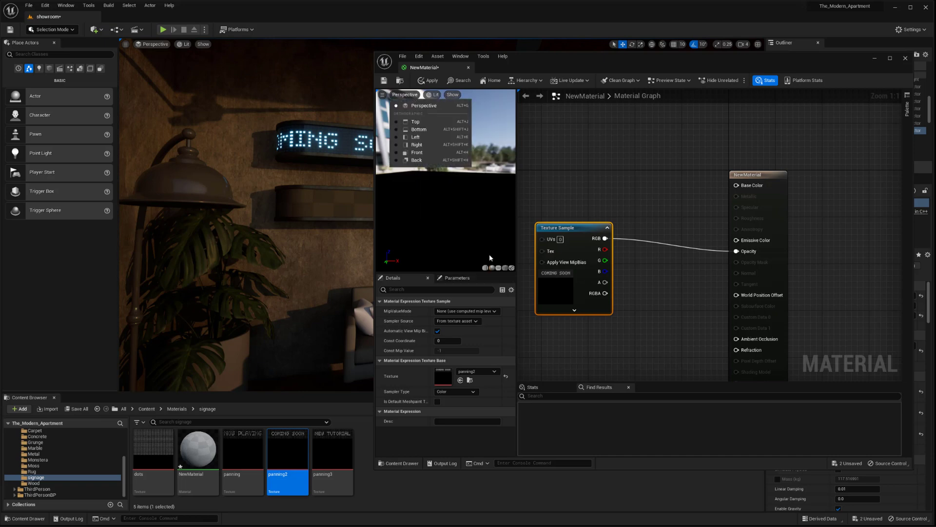
{"action": "left_click", "coordinate": [406, 94]}
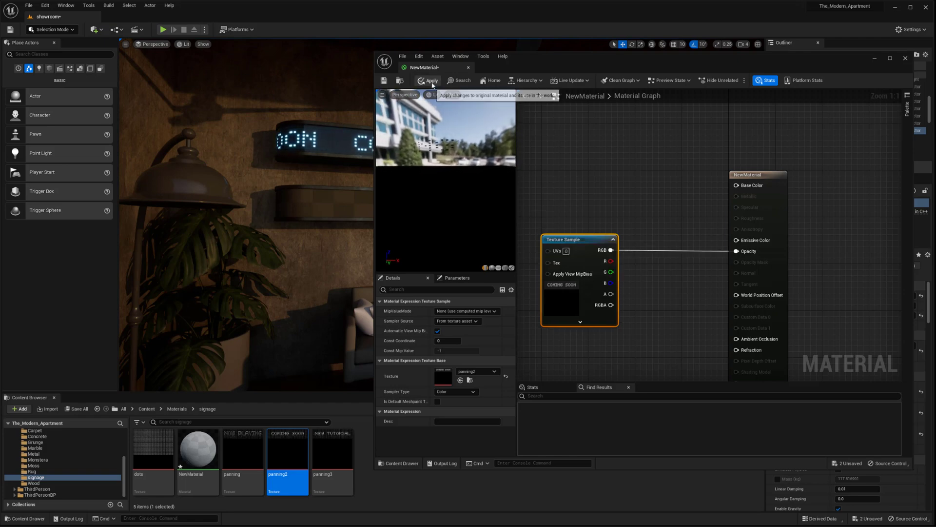
{"action": "left_click", "coordinate": [429, 80]}
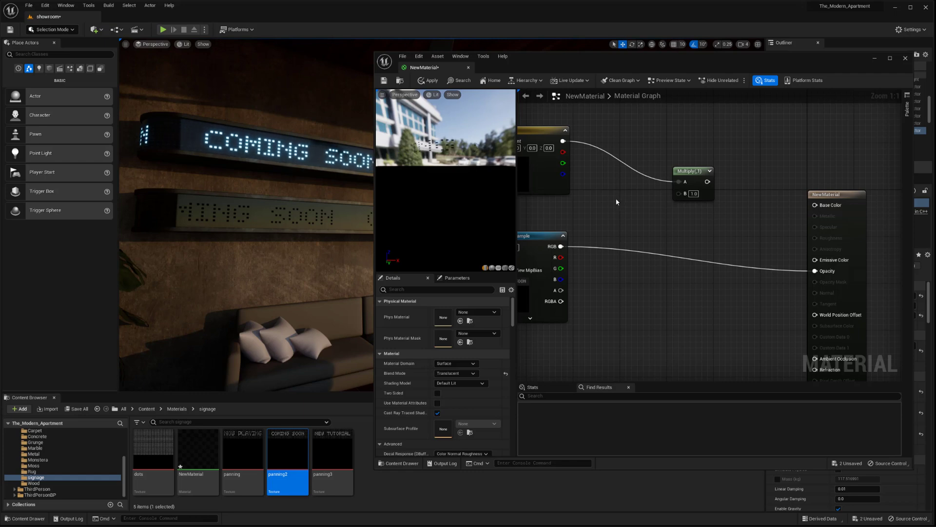
- Set the Constant3Vector to a light blue in the Color Picker and apply the tint to the sign in the level
{"action": "left_click", "coordinate": [628, 198]}
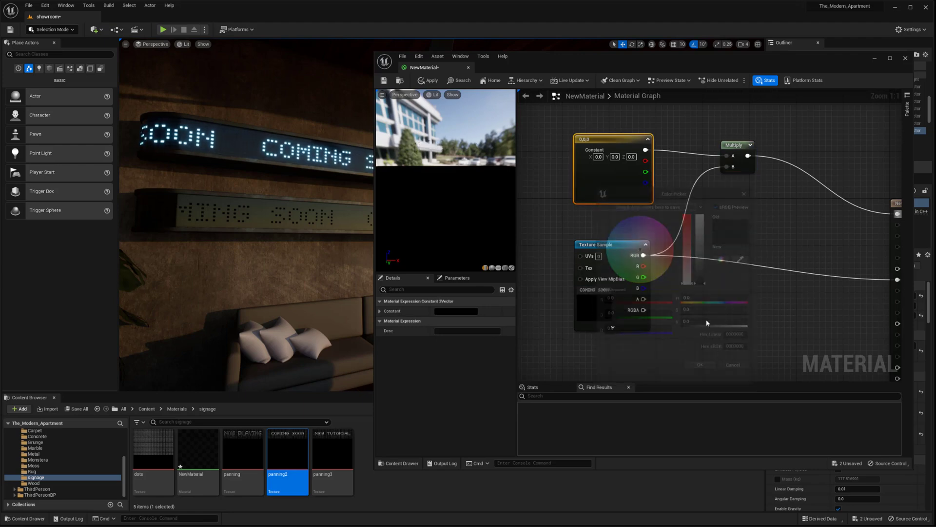
{"action": "left_click", "coordinate": [428, 80]}
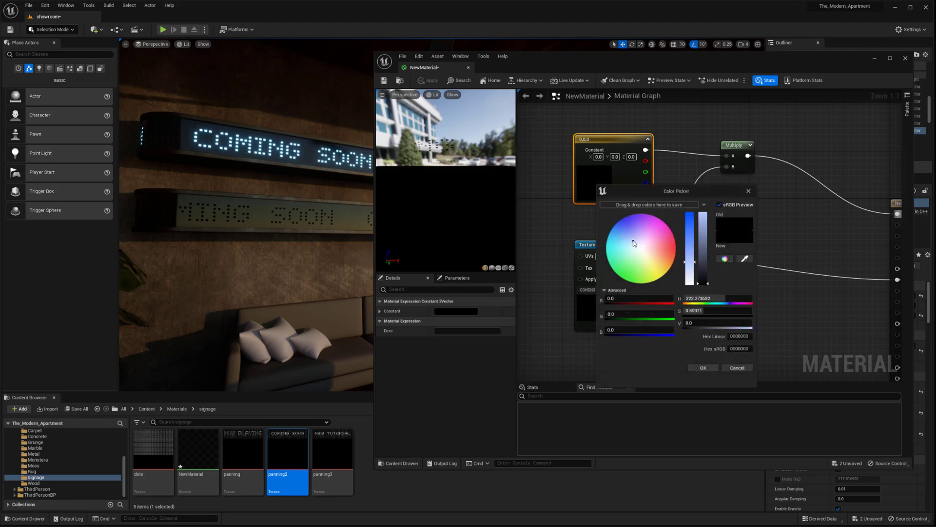
{"action": "left_click", "coordinate": [621, 235]}
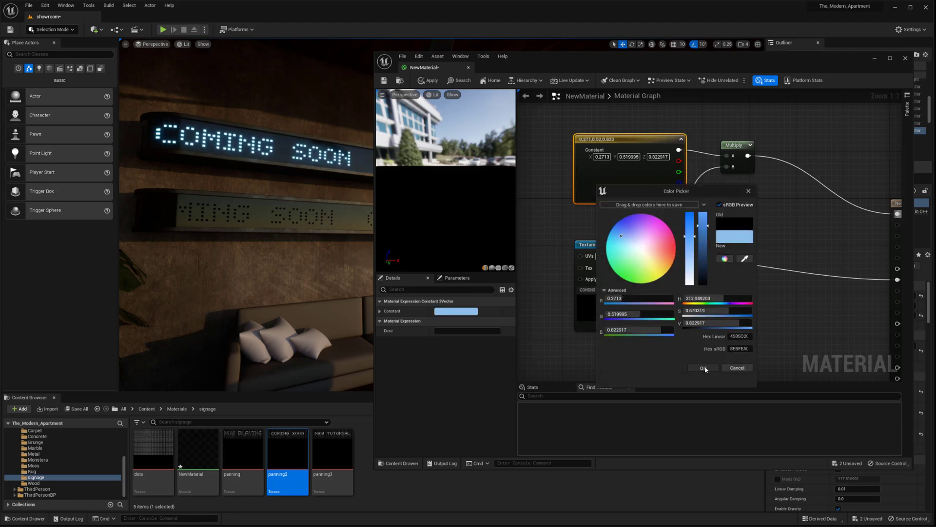
{"action": "left_click", "coordinate": [704, 367]}
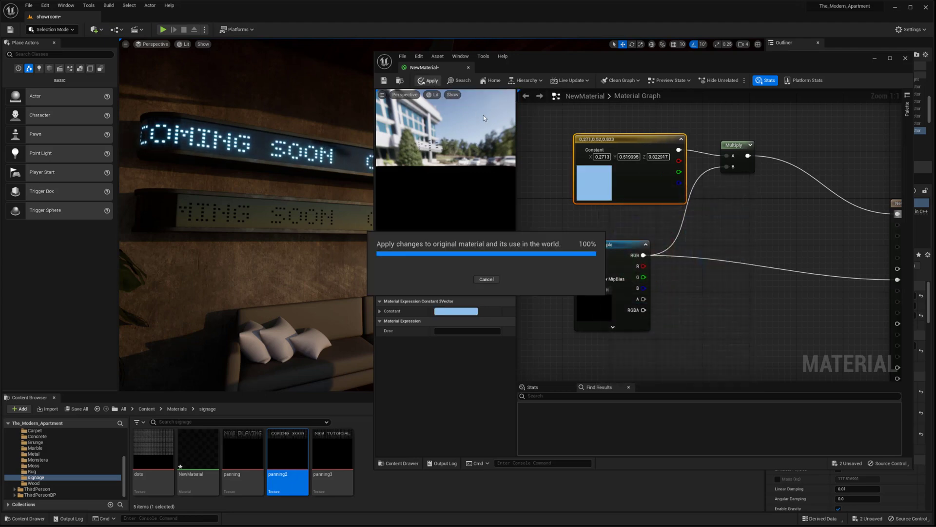
{"action": "left_click", "coordinate": [427, 80]}
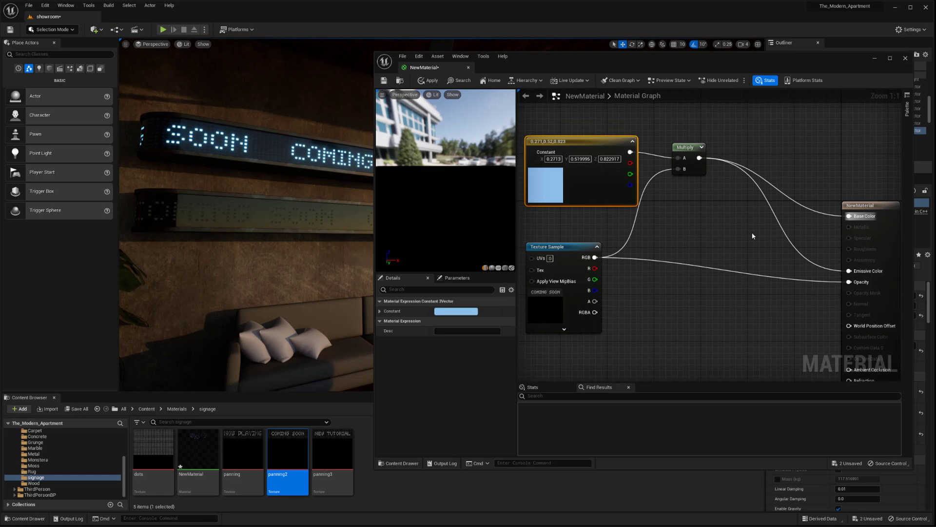
- Multiply the light blue by a Constant of 10 into Emissive and apply so the signs glow brighter
{"action": "left_click", "coordinate": [746, 208]}
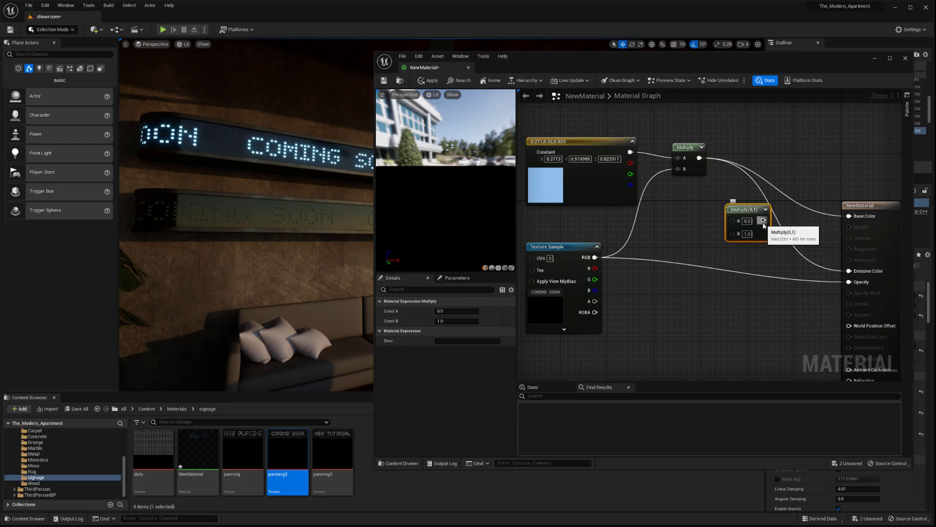
{"action": "mouse_move", "coordinate": [689, 246]}
{"action": "type", "text": "10"}
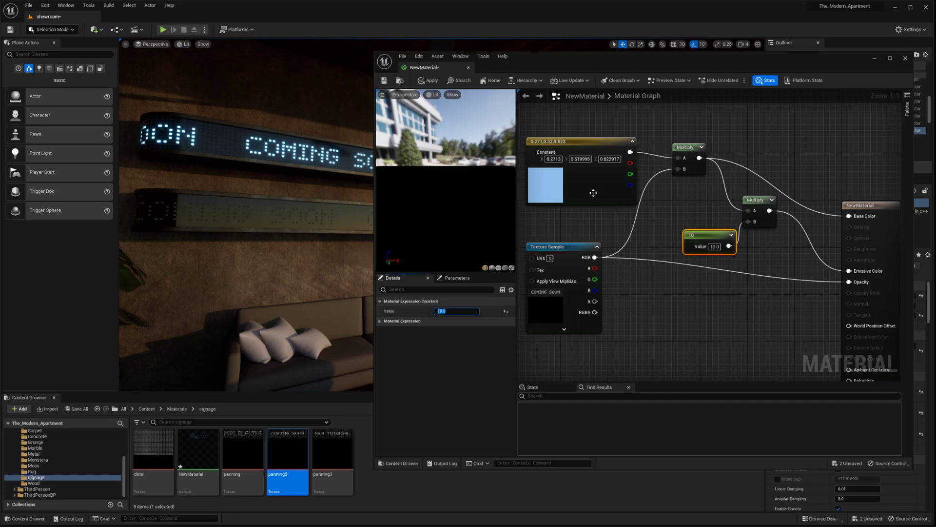
{"action": "left_click", "coordinate": [428, 80]}
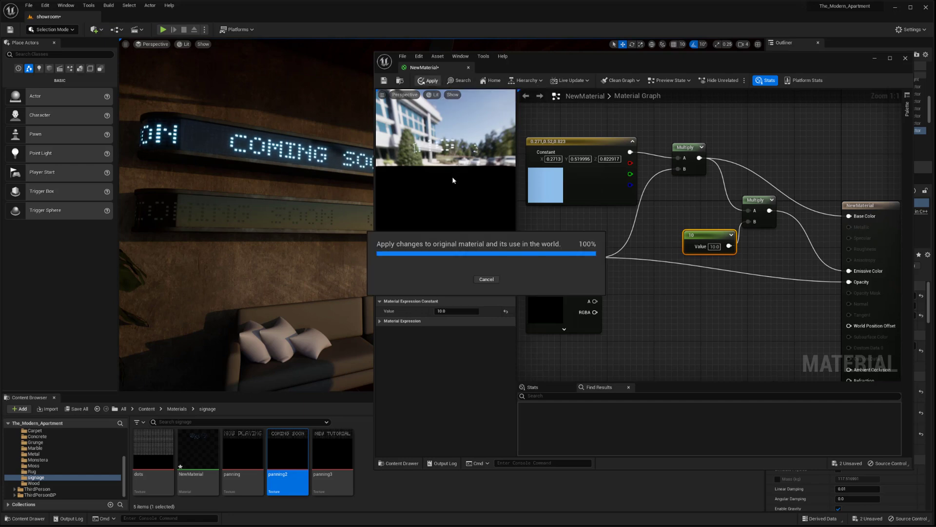
{"action": "left_click", "coordinate": [430, 79]}
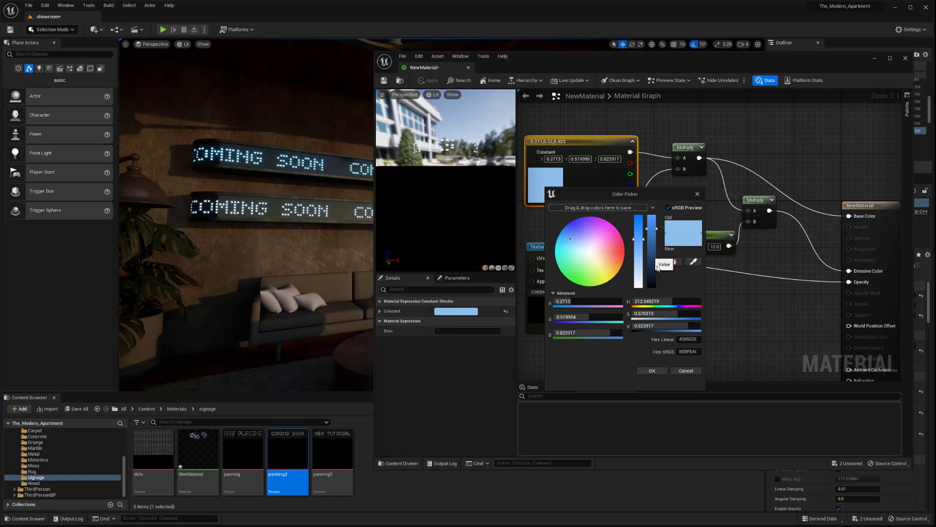
- Cancel the Color Picker keeping light blue, and bring up the node menu left of the Texture Sample
{"action": "left_click", "coordinate": [651, 371]}
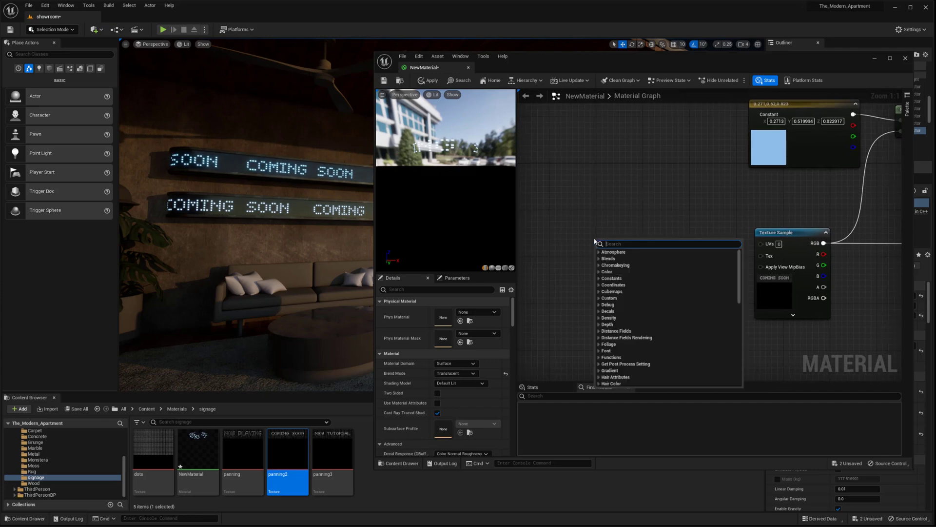
- Add a Panner feeding the COMING SOON texture's UVs with a horizontal speed of about 2.08
{"action": "type", "text": "pann"}
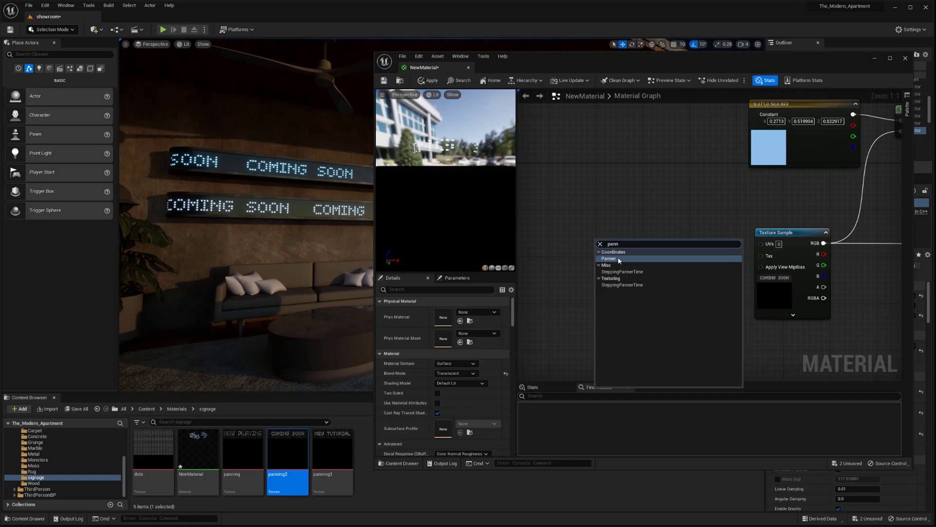
{"action": "left_click", "coordinate": [609, 258]}
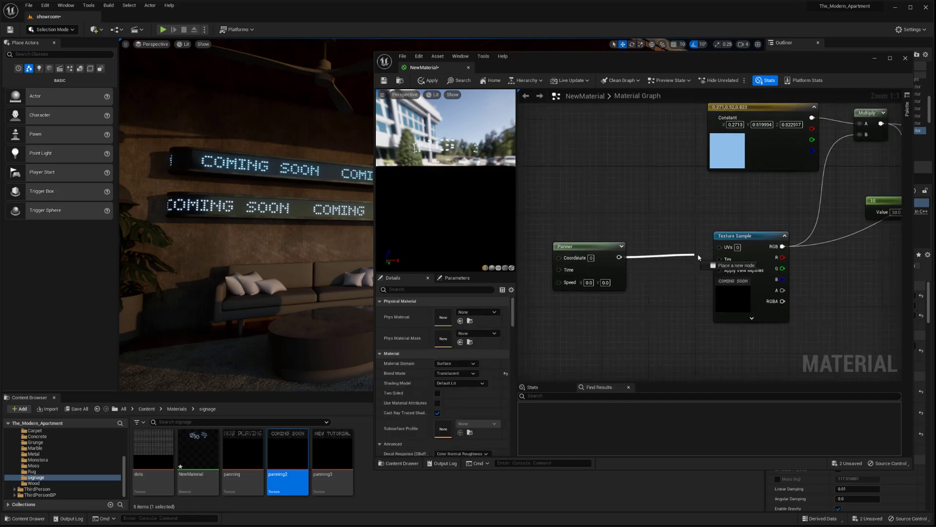
{"action": "mouse_move", "coordinate": [591, 252]}
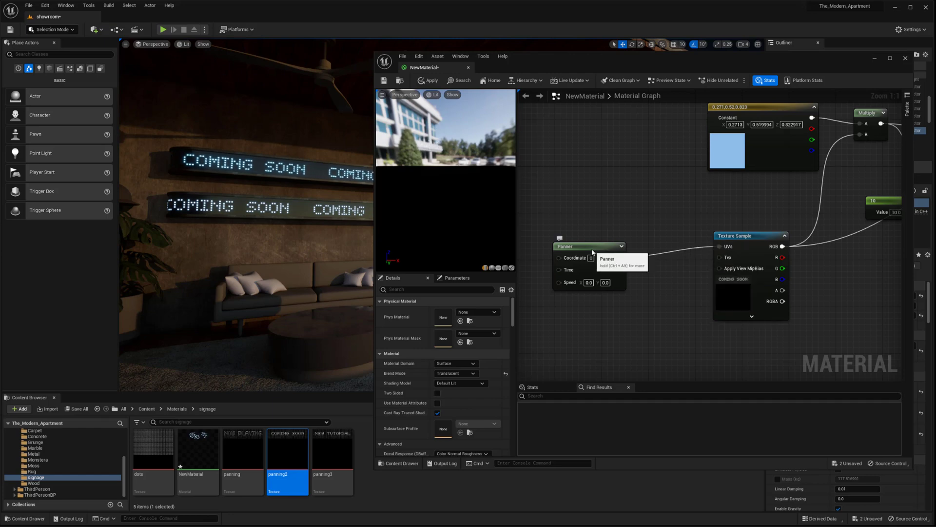
{"action": "left_click", "coordinate": [588, 246]}
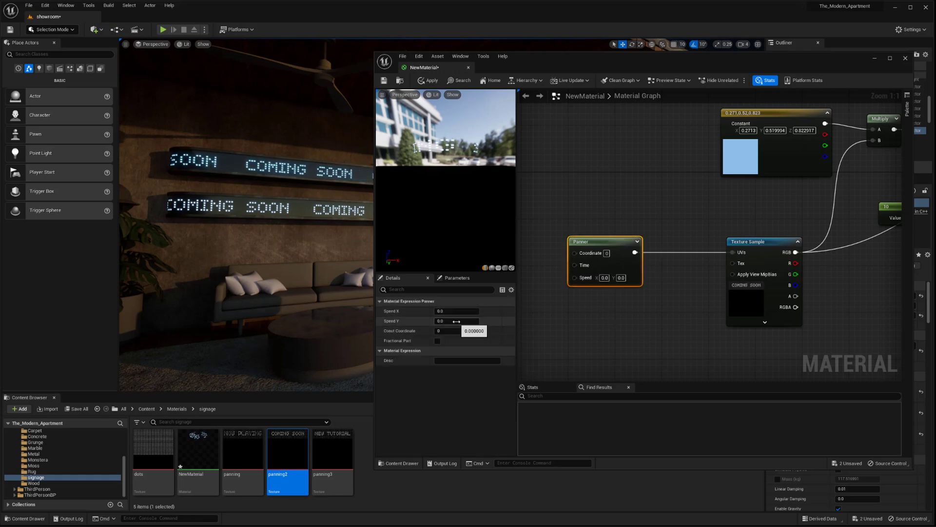
{"action": "type", "text": "0.488"}
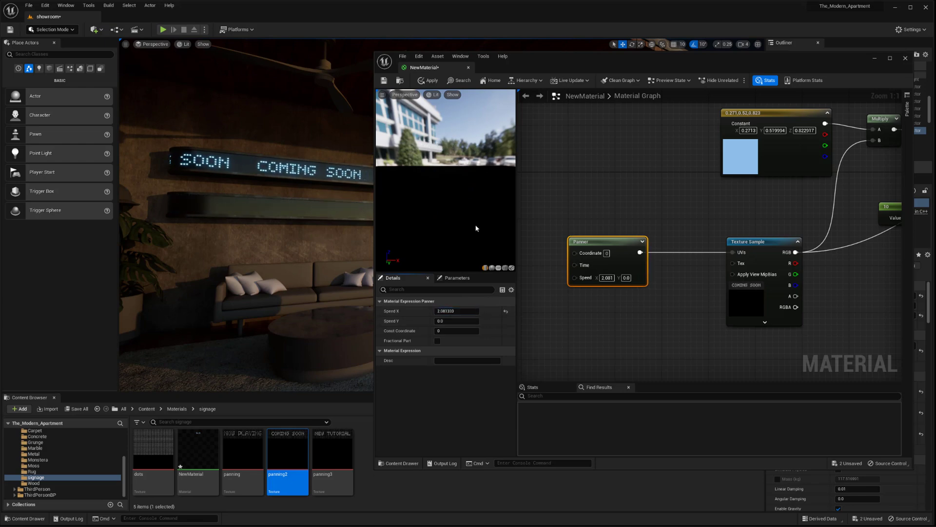
{"action": "left_click", "coordinate": [427, 80]}
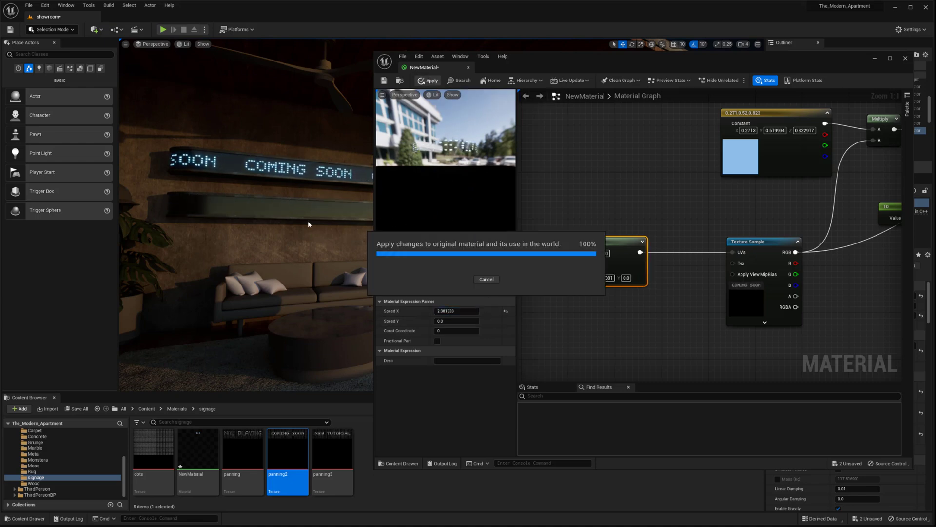
- Apply the scrolling, then reduce Speed X to 1 and then 0.2, applying each, and drive Speed from a Constant2Vector
{"action": "left_click", "coordinate": [430, 81]}
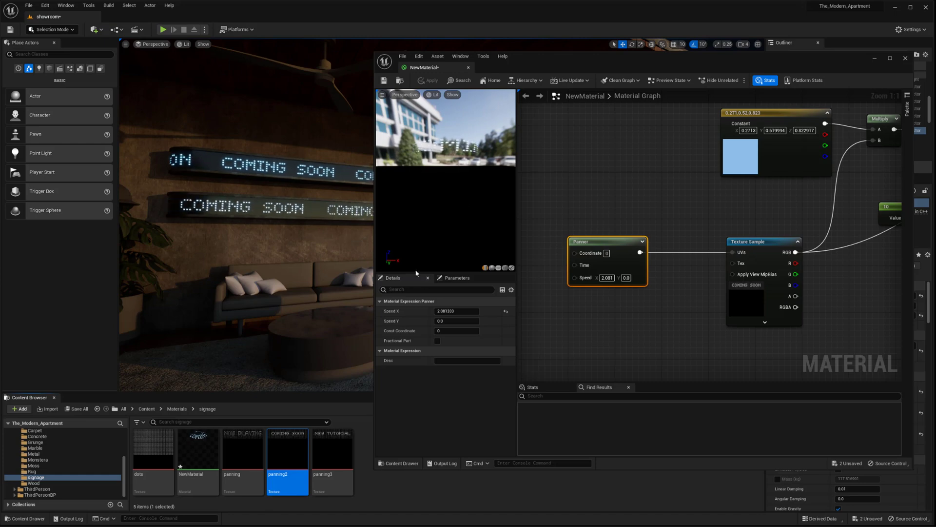
{"action": "triple_click", "coordinate": [456, 312]}
{"action": "type", "text": "1"}
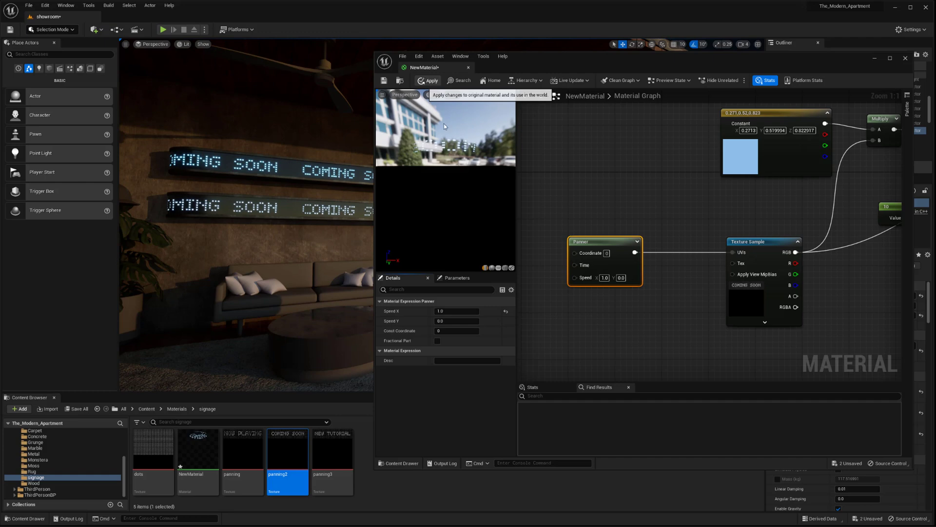
{"action": "left_click", "coordinate": [427, 80]}
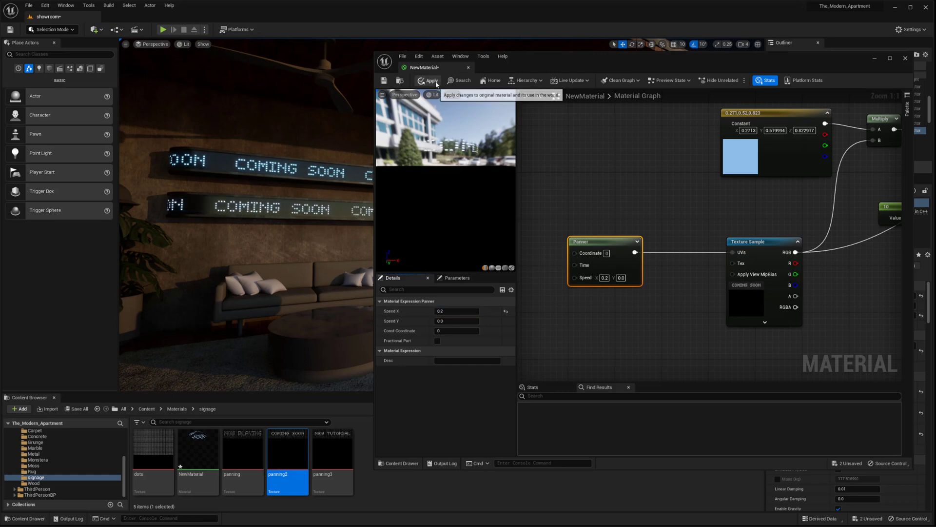
{"action": "left_click", "coordinate": [429, 80]}
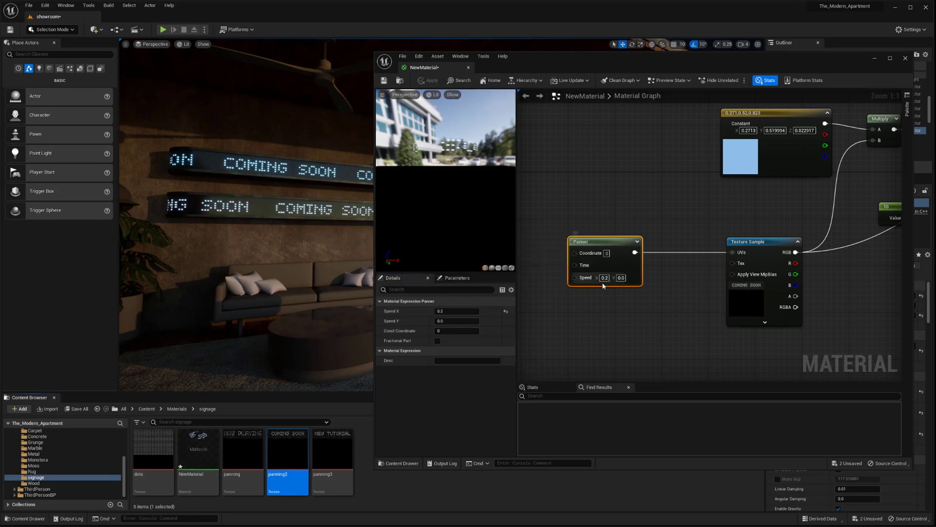
{"action": "mouse_move", "coordinate": [605, 277]}
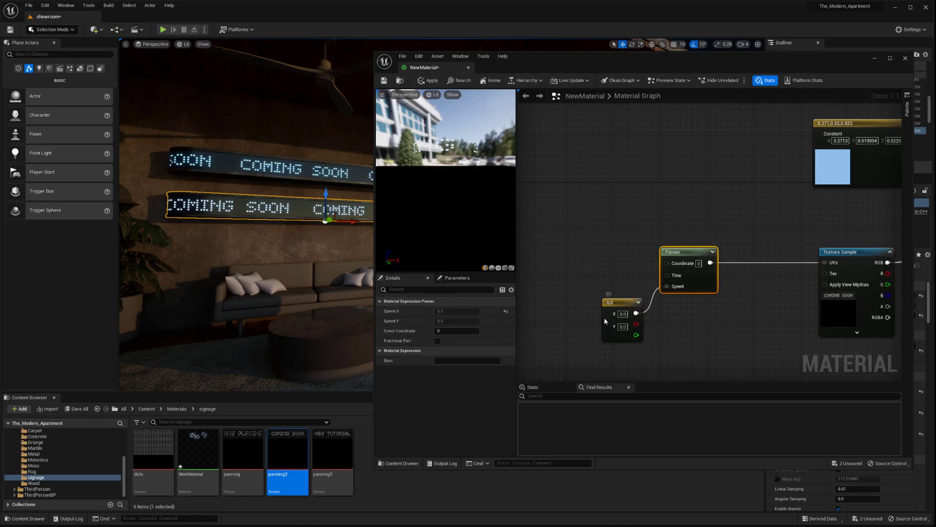
- Convert the Constant2Vector driving the Panner speed into a vector parameter and select its name for renaming
{"action": "right_click", "coordinate": [621, 310]}
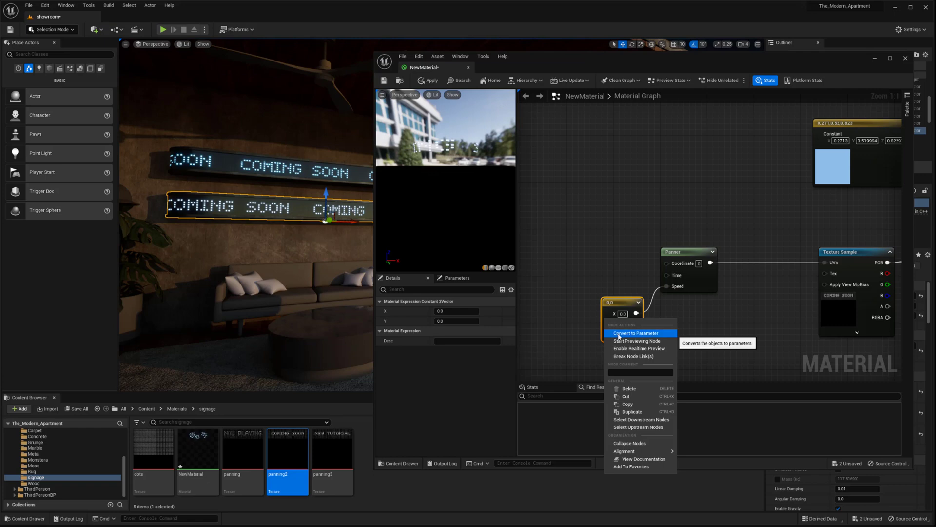
{"action": "left_click", "coordinate": [637, 333]}
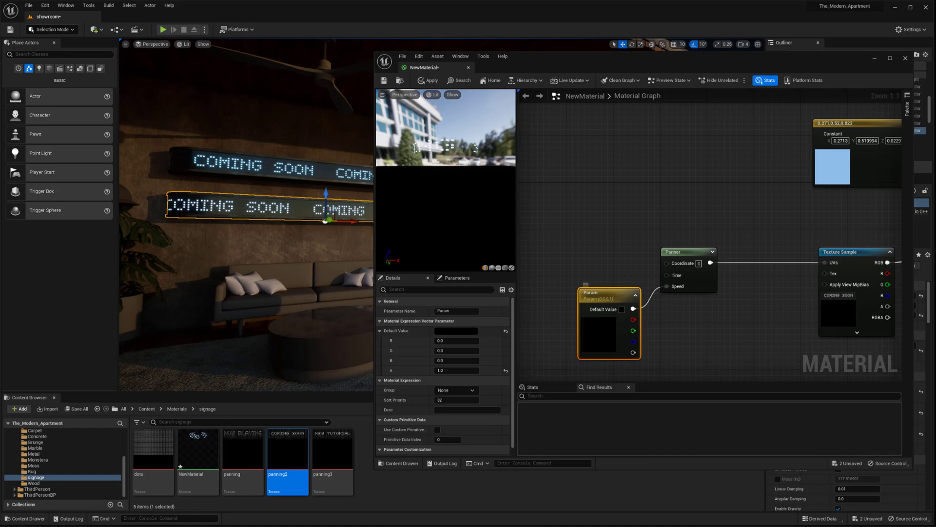
{"action": "triple_click", "coordinate": [457, 310]}
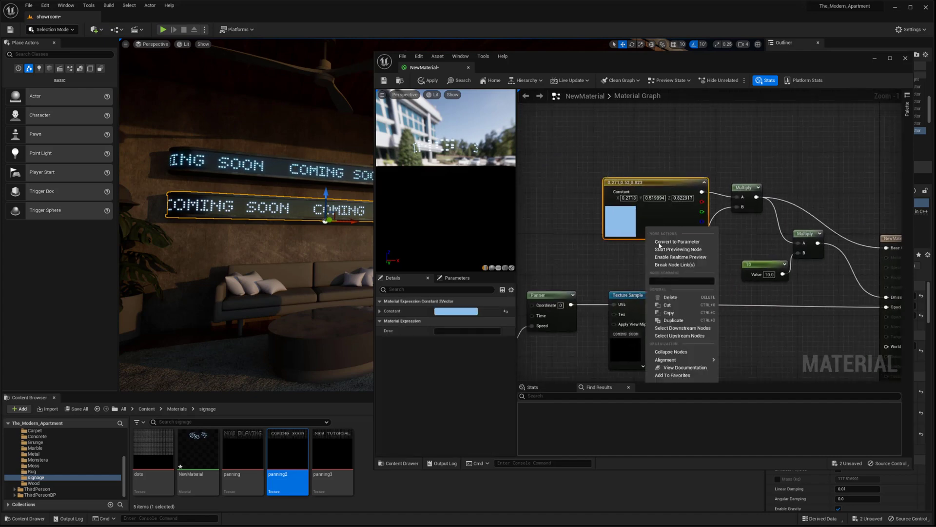
- Convert the colour constant into the LED_COLOR parameter and name the panner value SPEED
{"action": "left_click", "coordinate": [677, 240]}
{"action": "type", "text": "SPEED"}
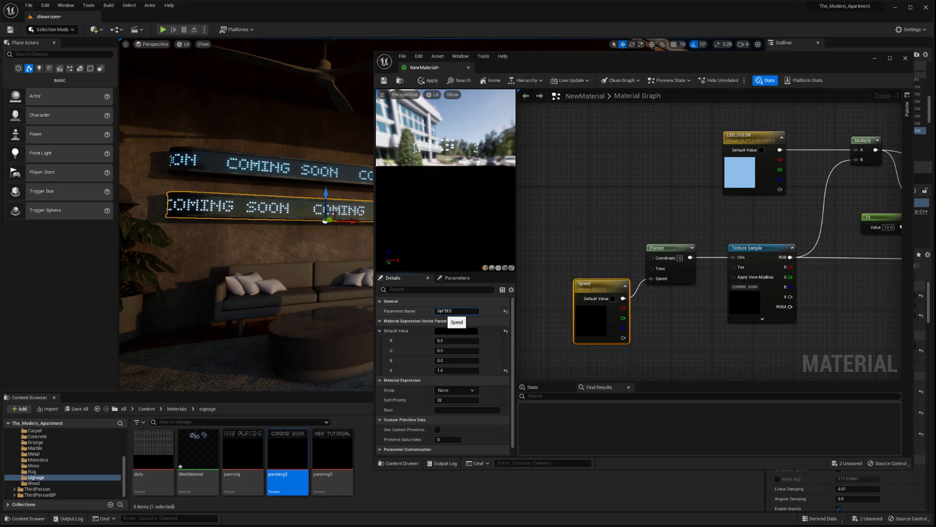
{"action": "triple_click", "coordinate": [456, 311]}
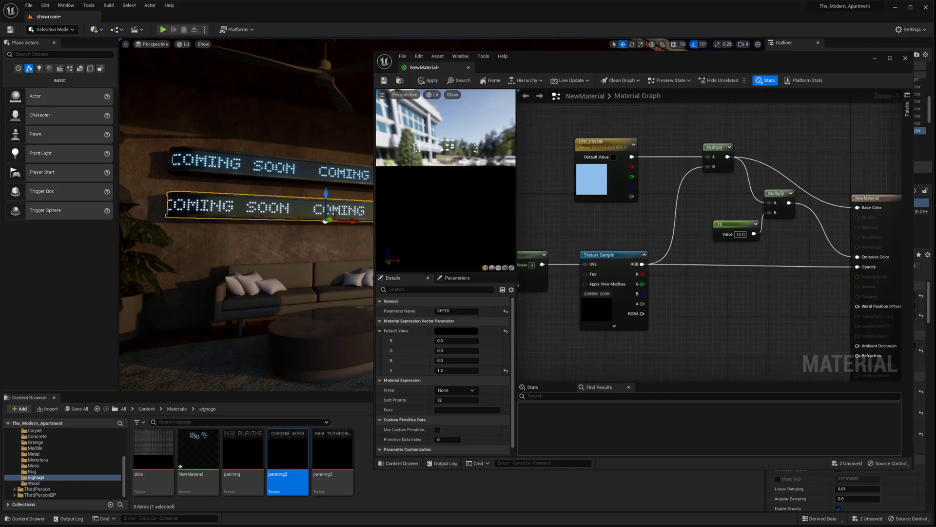
- Convert the emission strength constant of 10 into a parameter named EMISSIVE_INT
{"action": "left_click", "coordinate": [721, 220]}
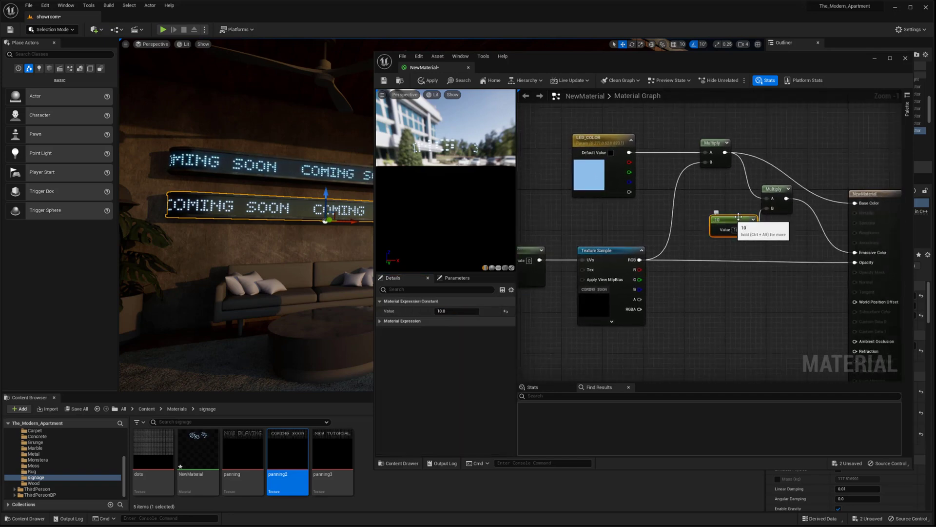
{"action": "right_click", "coordinate": [709, 221]}
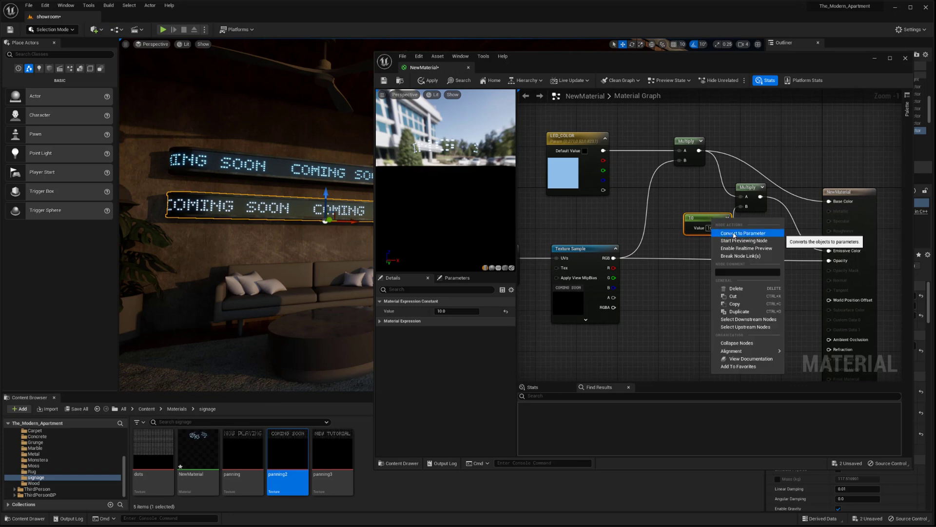
{"action": "left_click", "coordinate": [744, 233]}
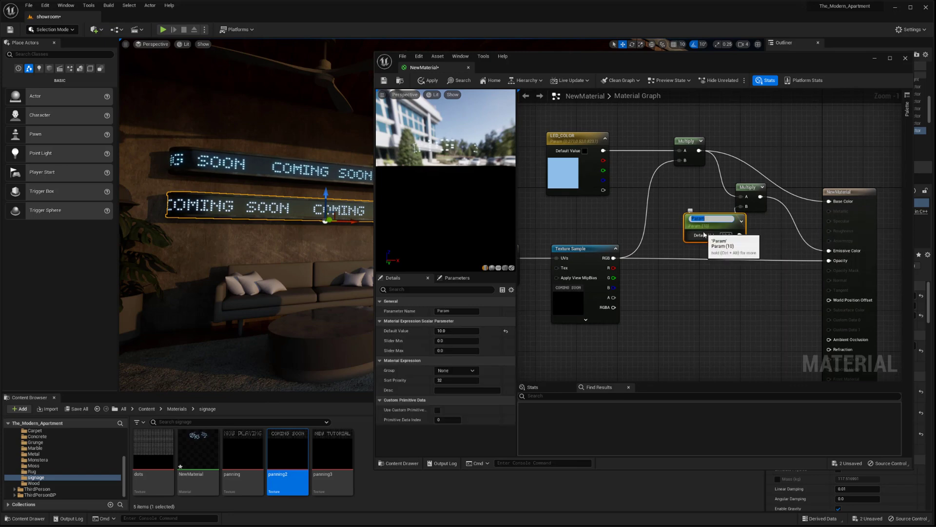
{"action": "type", "text": "EMISSIVE_INT"}
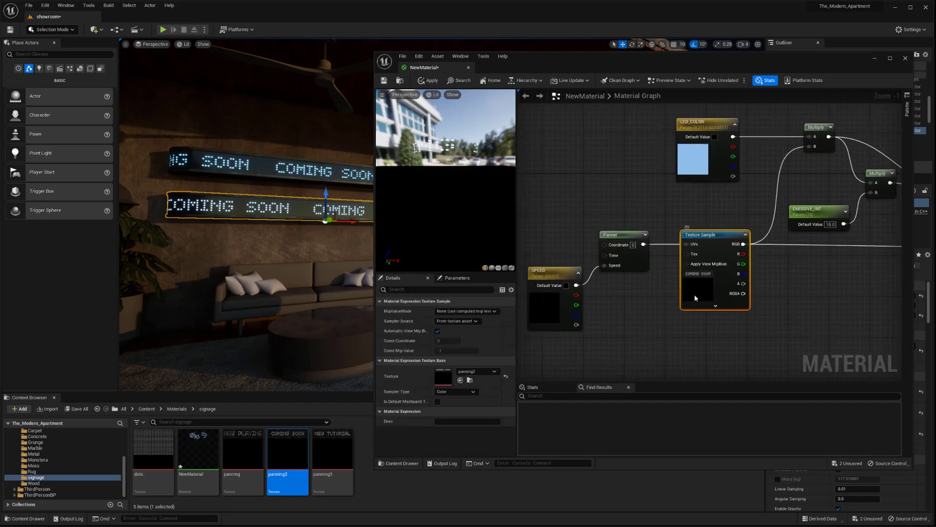
- Make the COMING SOON texture sample a TEXTURE parameter and set SPEED's default to 0.1
{"action": "right_click", "coordinate": [715, 284]}
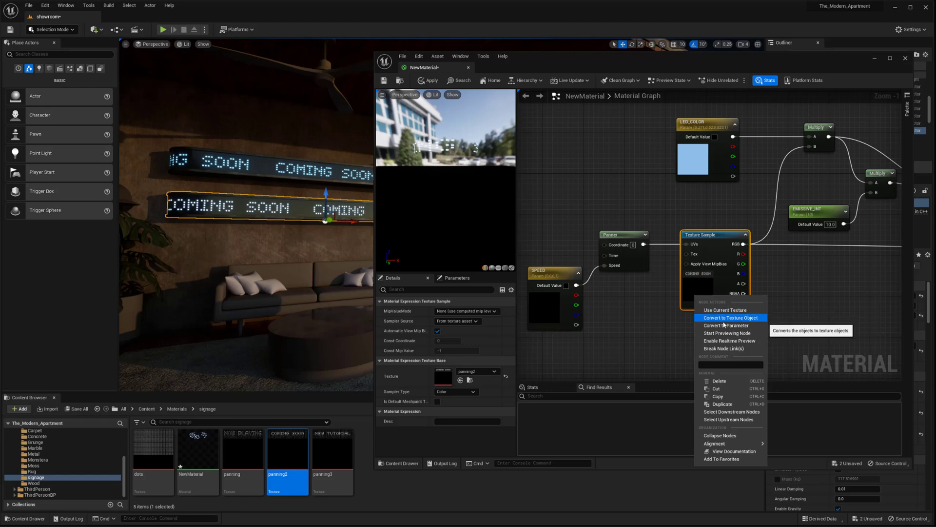
{"action": "left_click", "coordinate": [729, 325]}
{"action": "type", "text": "TEXTURE"}
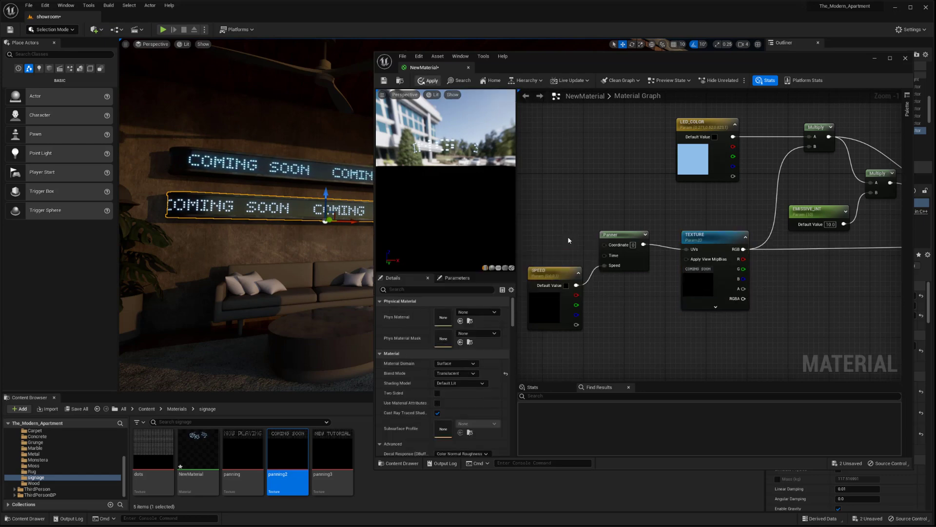
{"action": "mouse_move", "coordinate": [545, 323]}
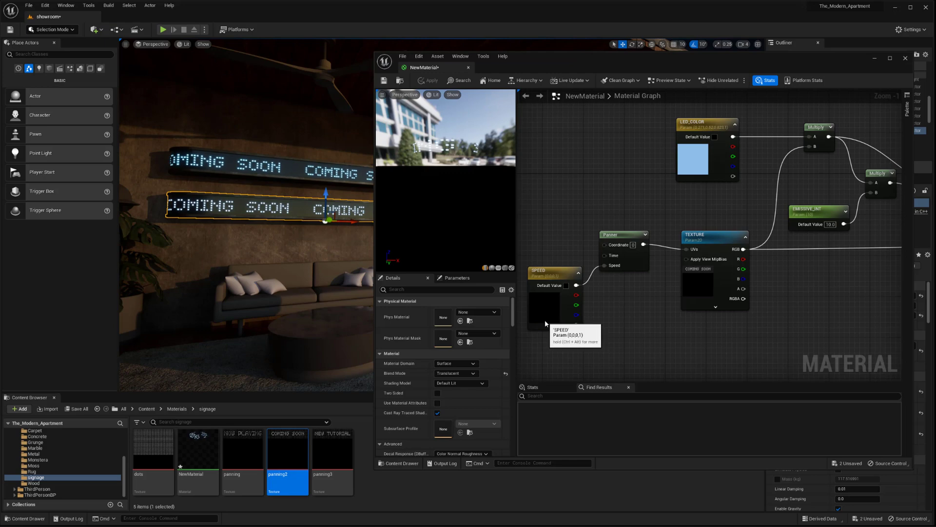
{"action": "left_click", "coordinate": [553, 275]}
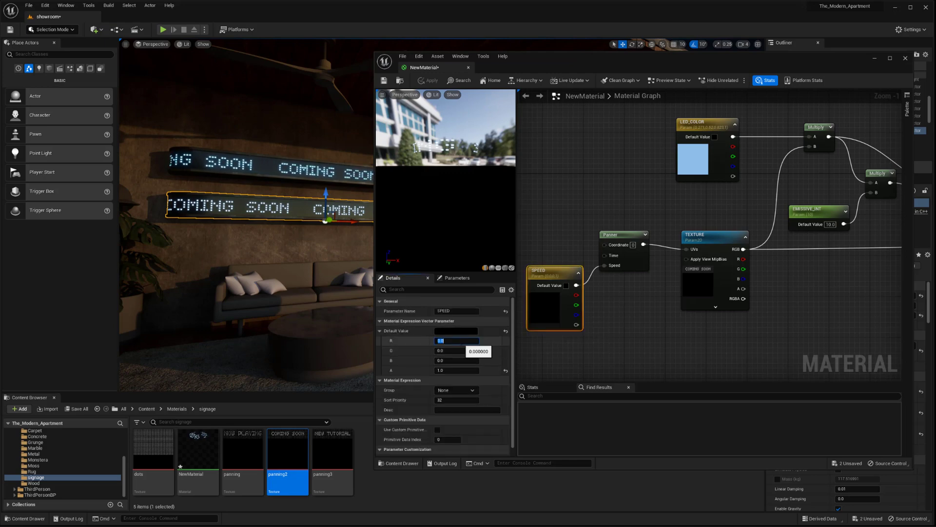
{"action": "type", "text": "0.1"}
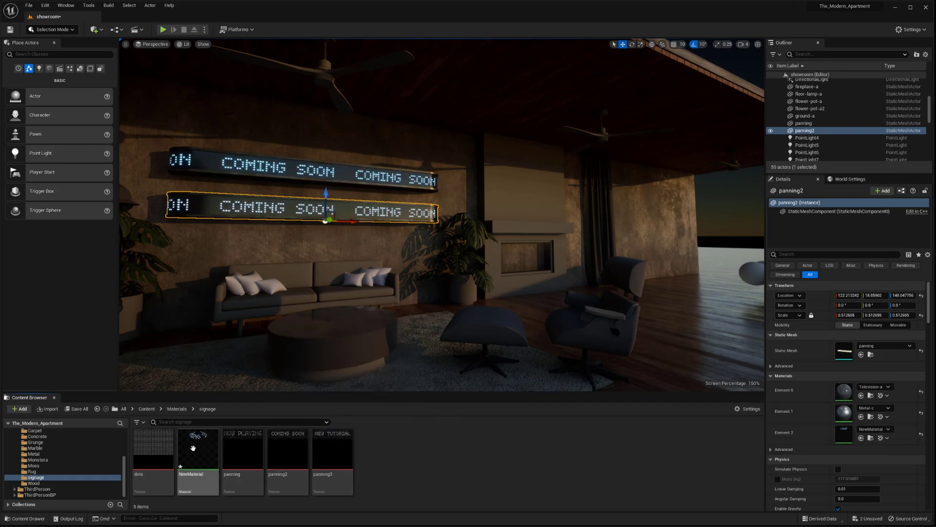
{"action": "mouse_move", "coordinate": [197, 449]}
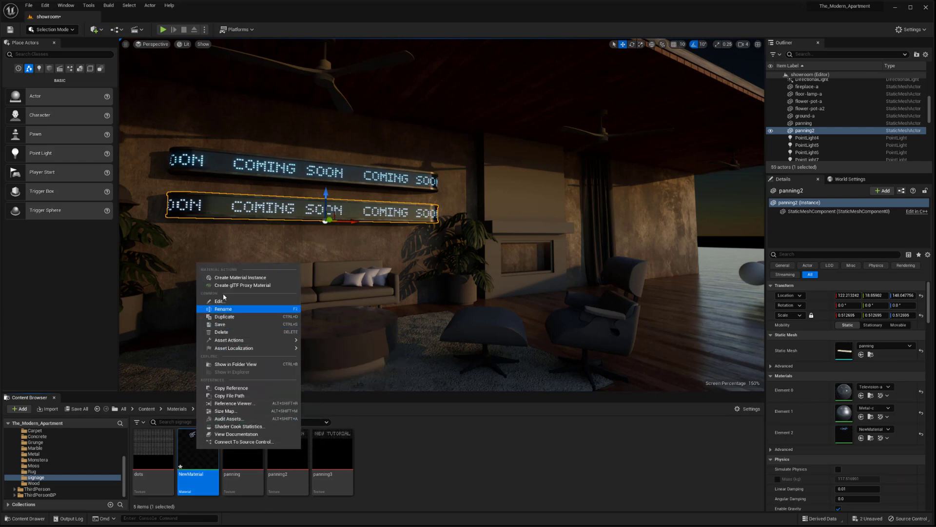
{"action": "mouse_move", "coordinate": [241, 277]}
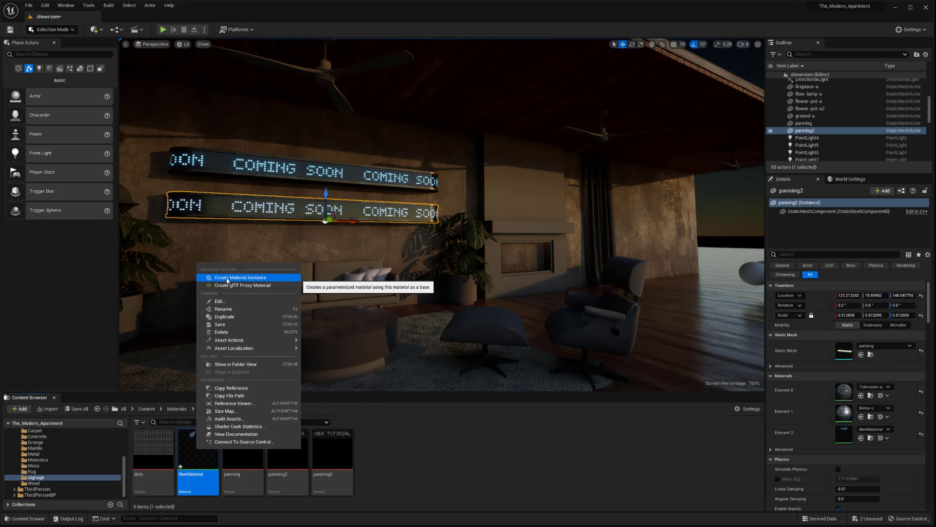
- Create NewMaterial_Inst from NewMaterial for a third COMING SOON sign
{"action": "left_click", "coordinate": [240, 277]}
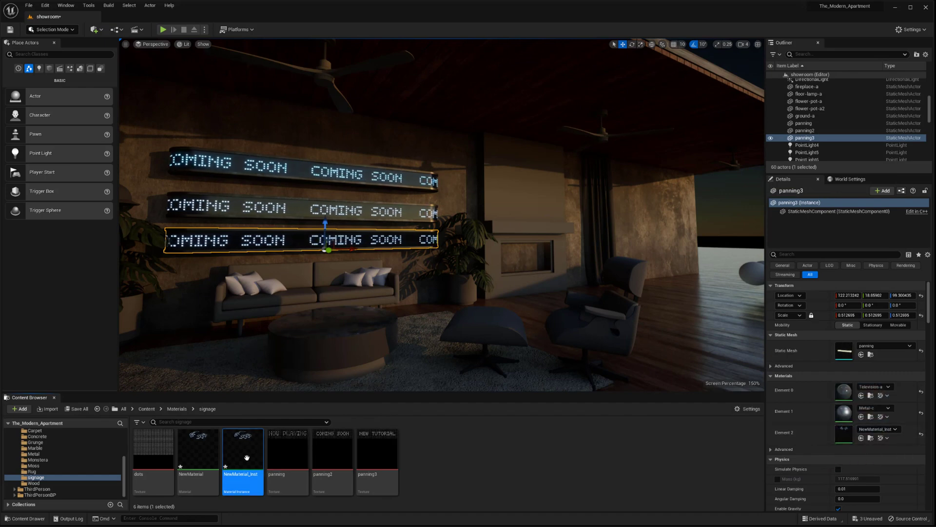
- Shift-select the middle, bottom and top LED sign actors in the viewport
{"action": "left_click", "coordinate": [804, 130]}
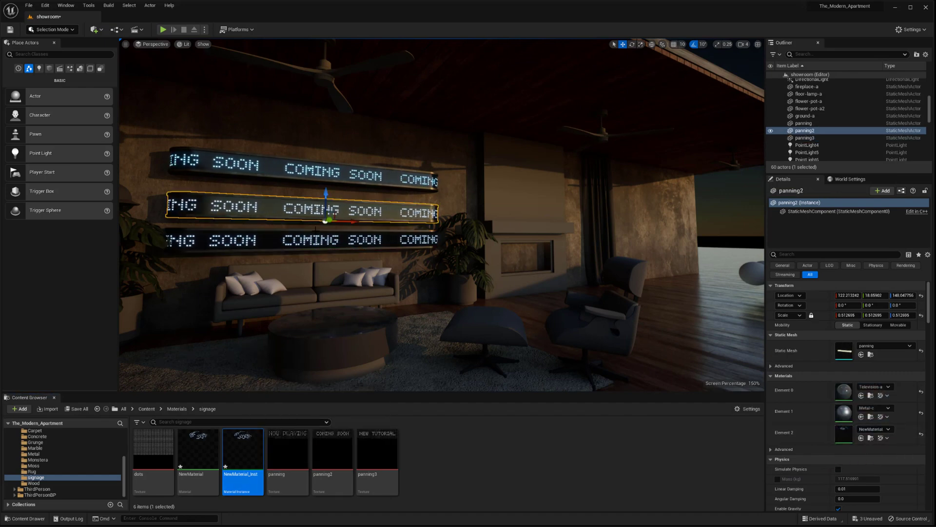
{"action": "left_click", "coordinate": [806, 138]}
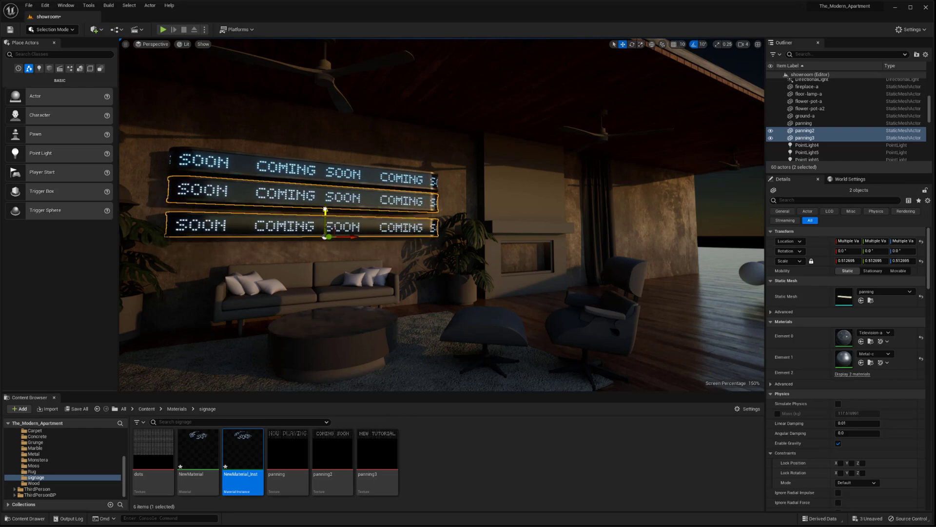
{"action": "left_click", "coordinate": [803, 123]}
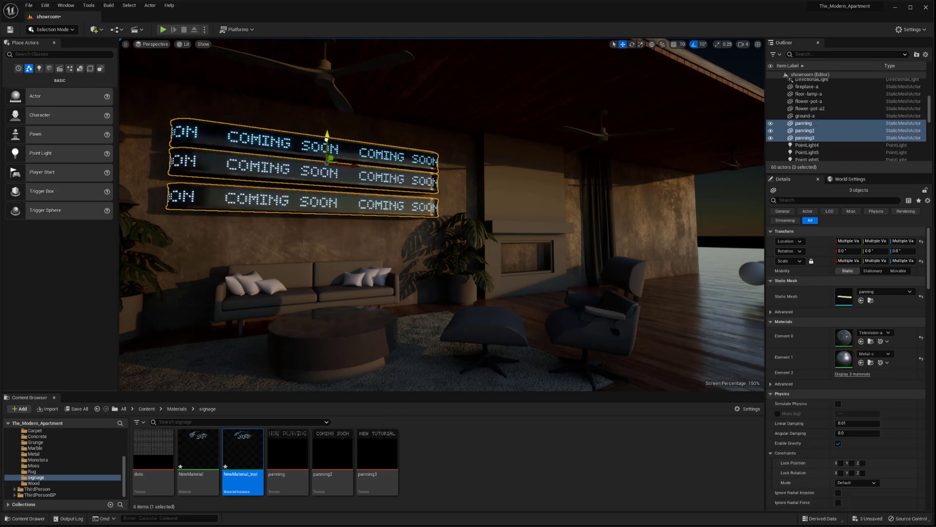
{"action": "left_click", "coordinate": [805, 145]}
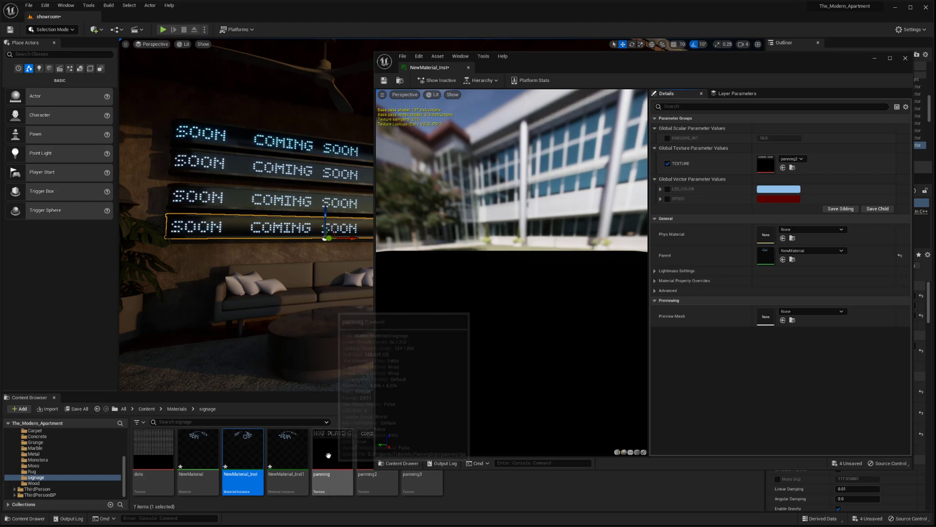
- Choose a different panning texture for the new instance's TEXTURE parameter
{"action": "left_click", "coordinate": [331, 448]}
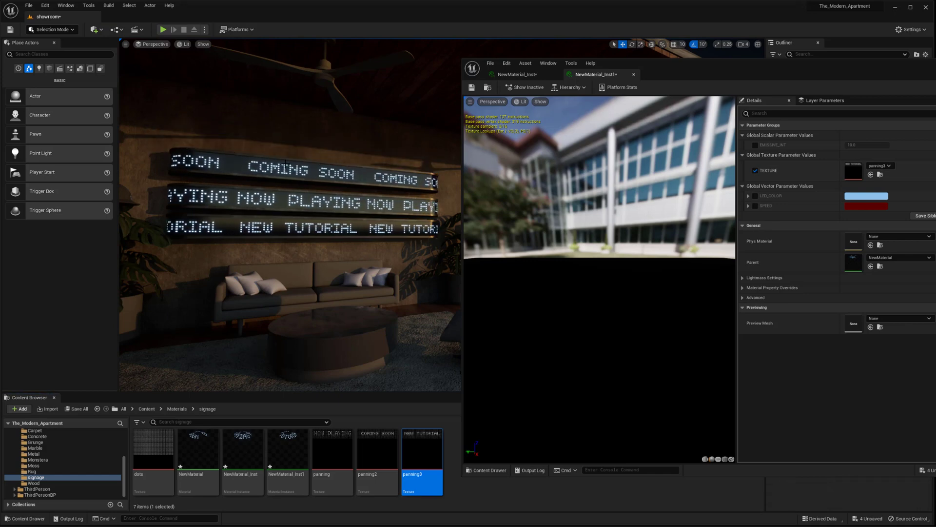
- Select the NOW PLAYING sign and enable its instance's LED_COLOR override
{"action": "left_click", "coordinate": [299, 199]}
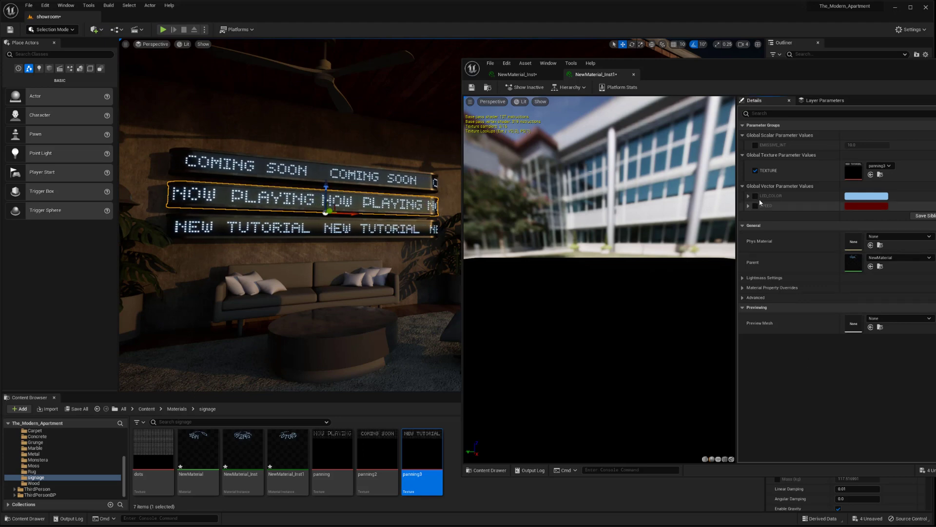
{"action": "left_click", "coordinate": [866, 206]}
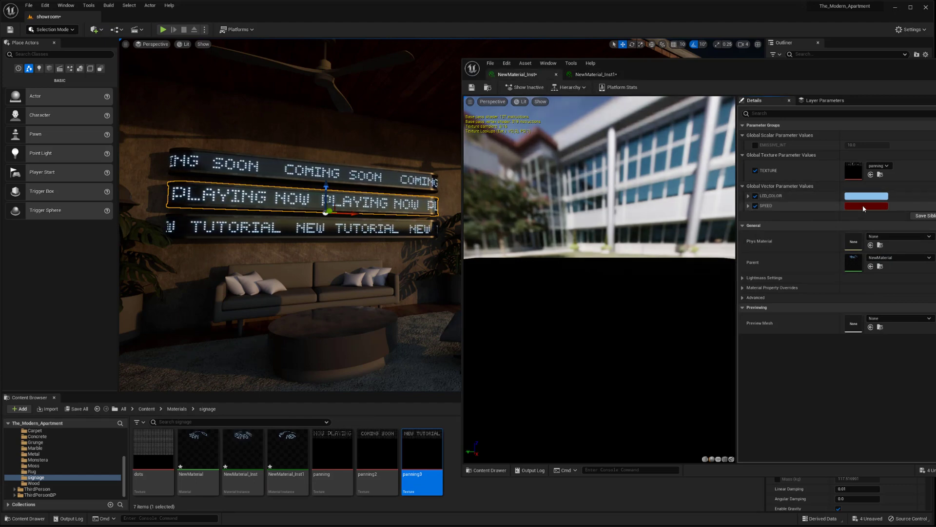
- Set one instance's LED_COLOR to red and the other's to green via the Color Picker
{"action": "left_click", "coordinate": [866, 205]}
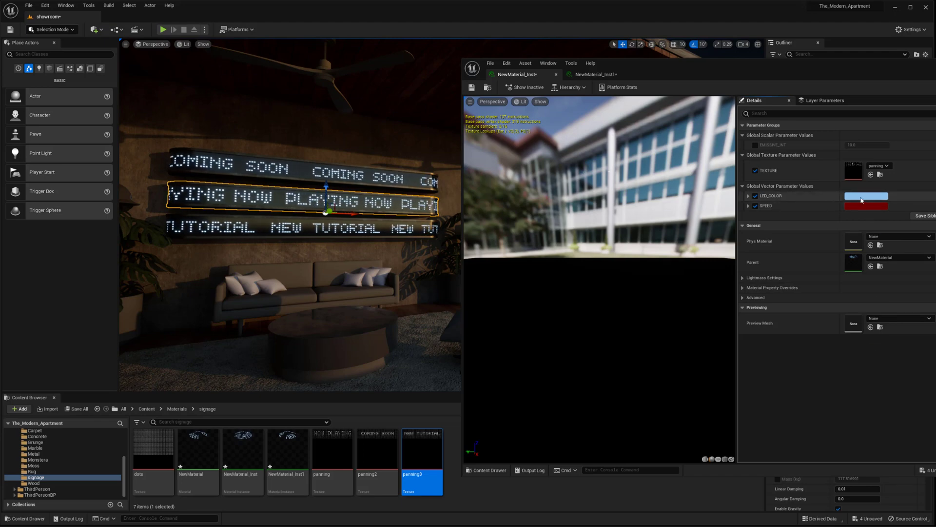
{"action": "left_click", "coordinate": [867, 196]}
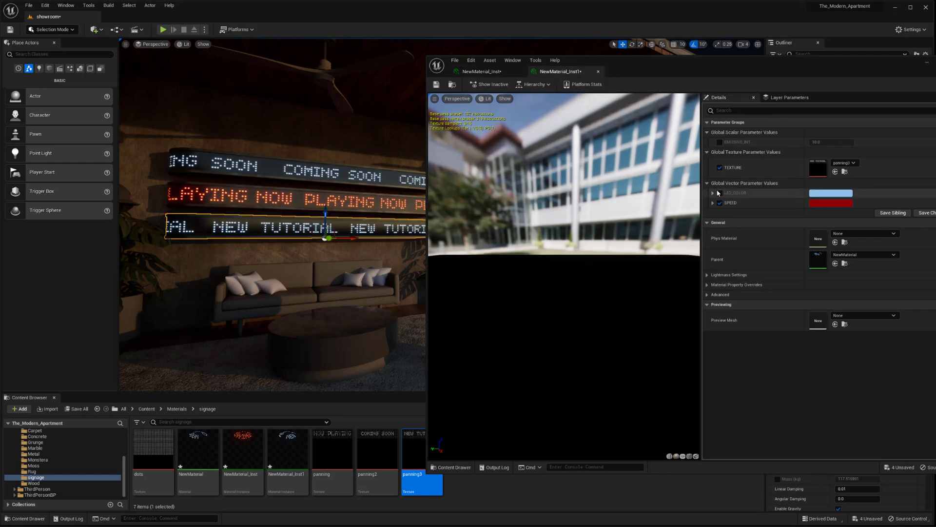
{"action": "left_click", "coordinate": [831, 193]}
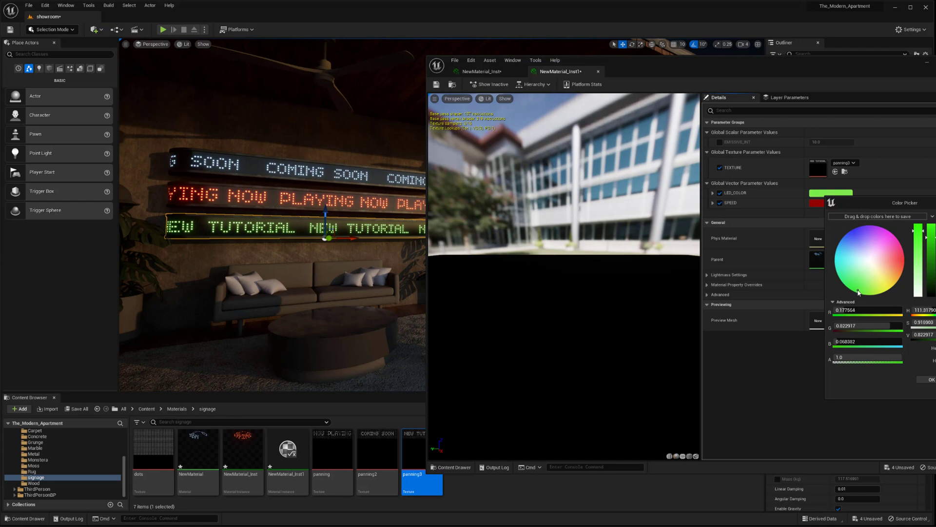